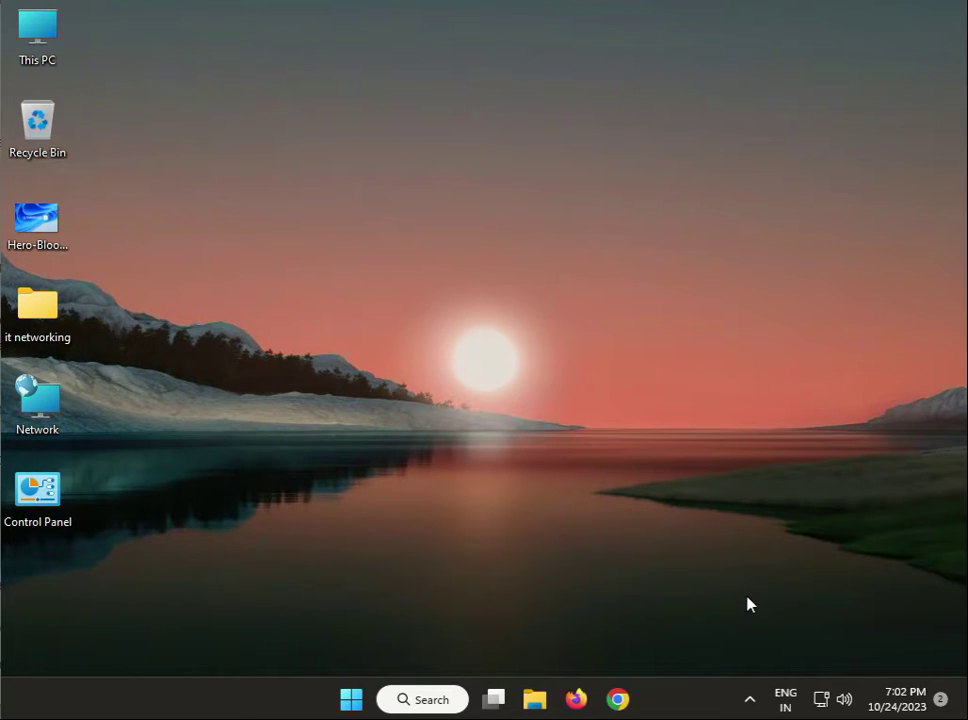
pyautogui.moveTo(676, 700)
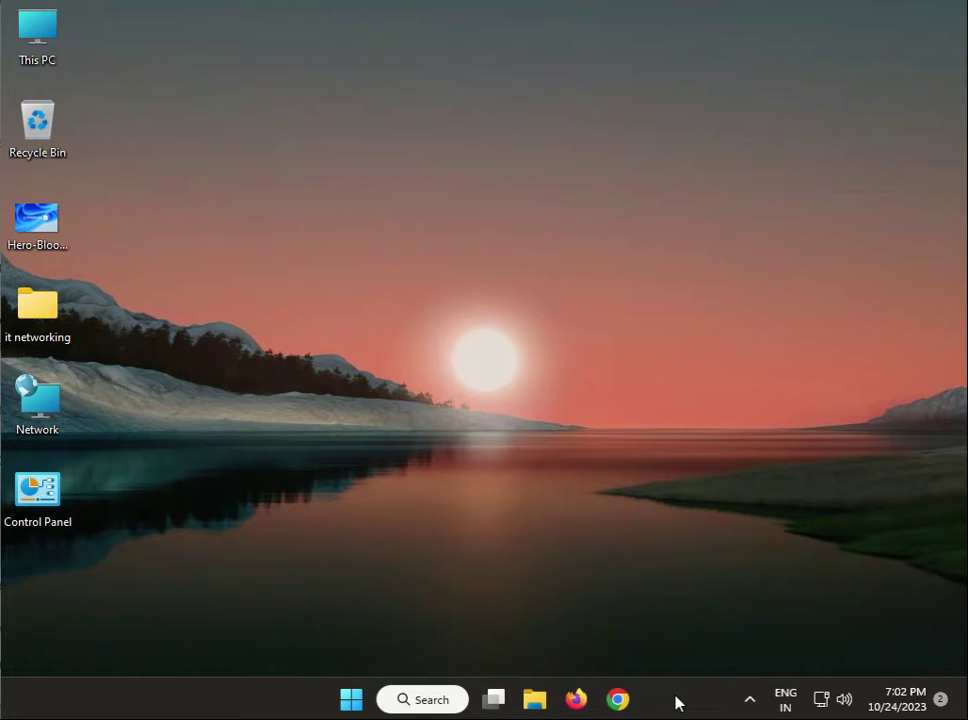
pyautogui.moveTo(5, 615)
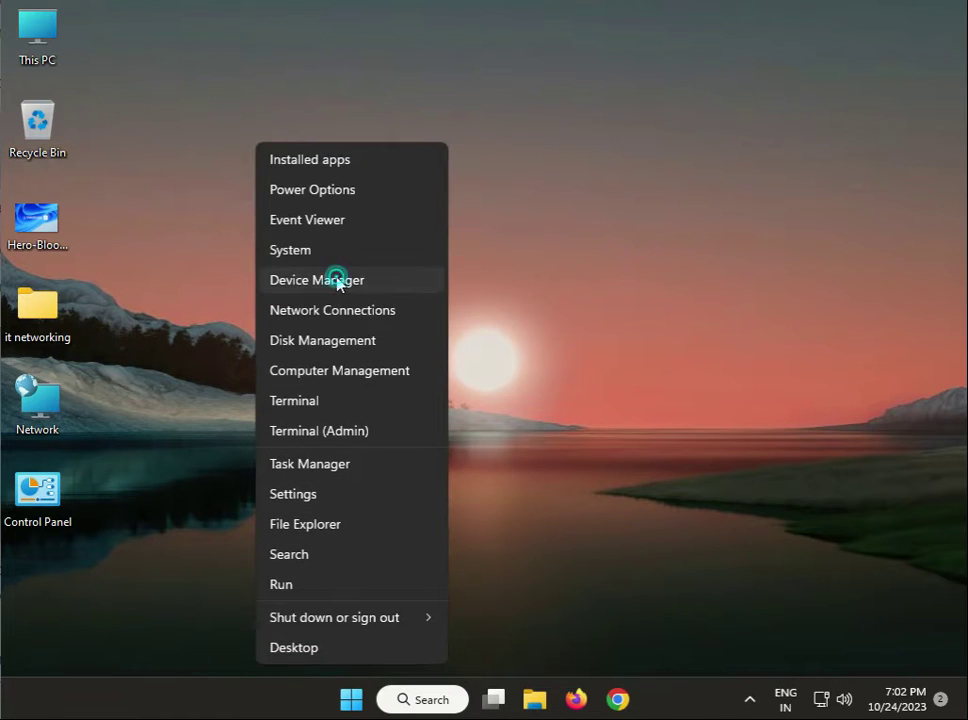
# Open Device Manager, expand Human Interface Devices, and select the USB Input Device
pyautogui.click(317, 280)
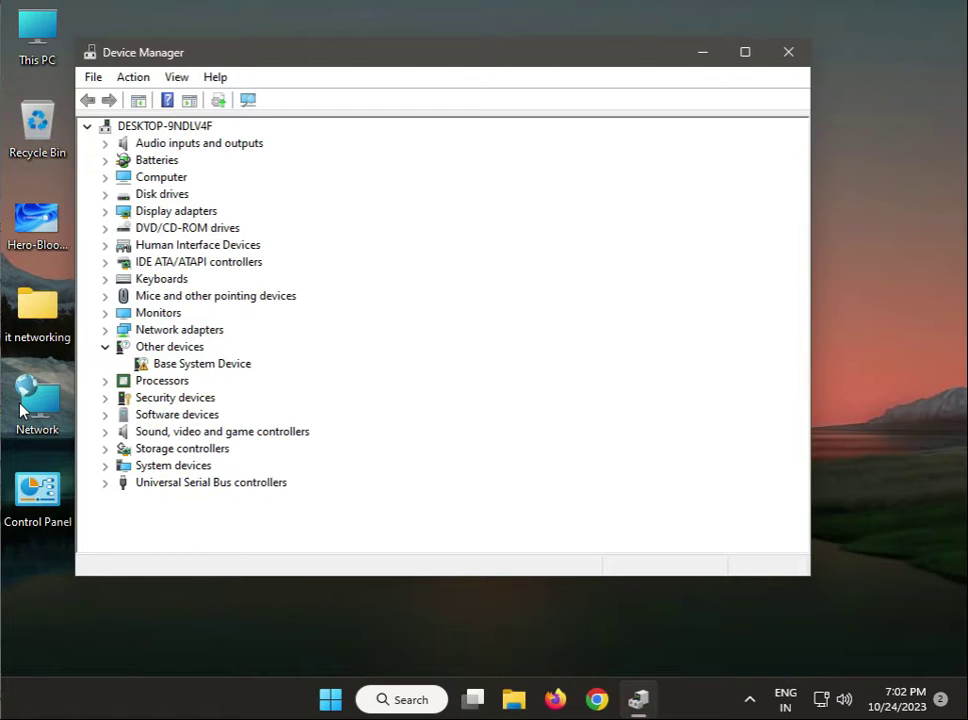
pyautogui.moveTo(143, 445)
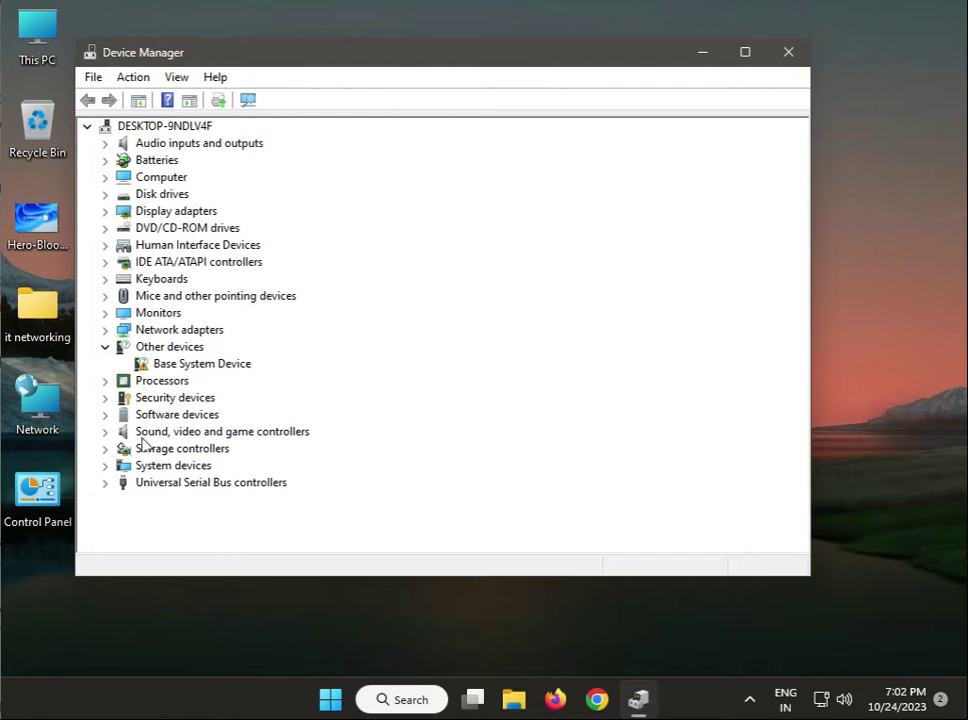
pyautogui.moveTo(143, 346)
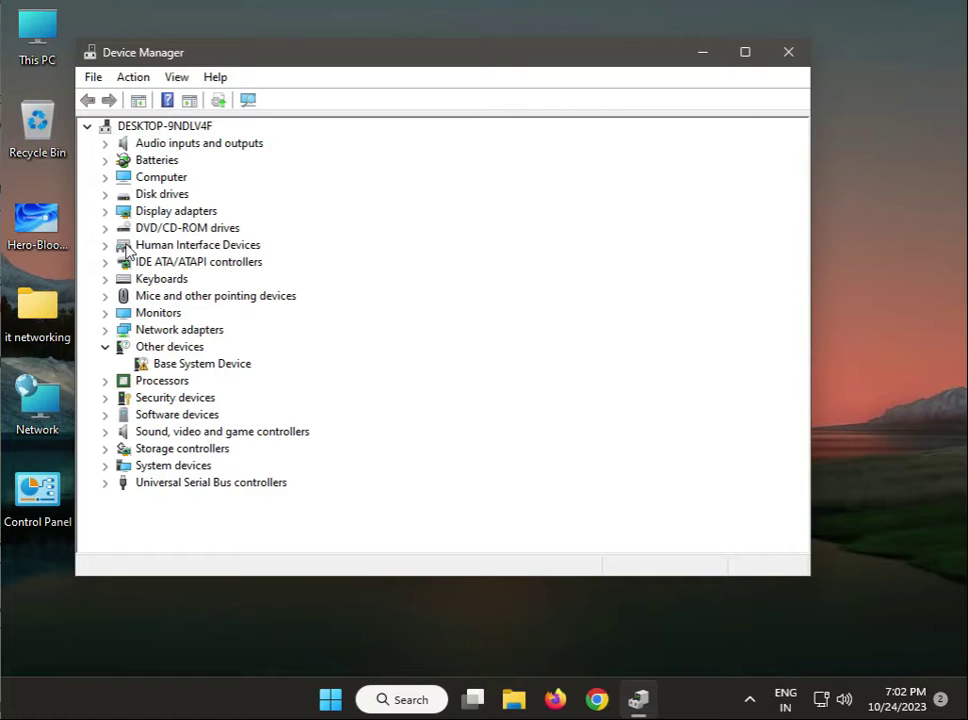
pyautogui.click(105, 245)
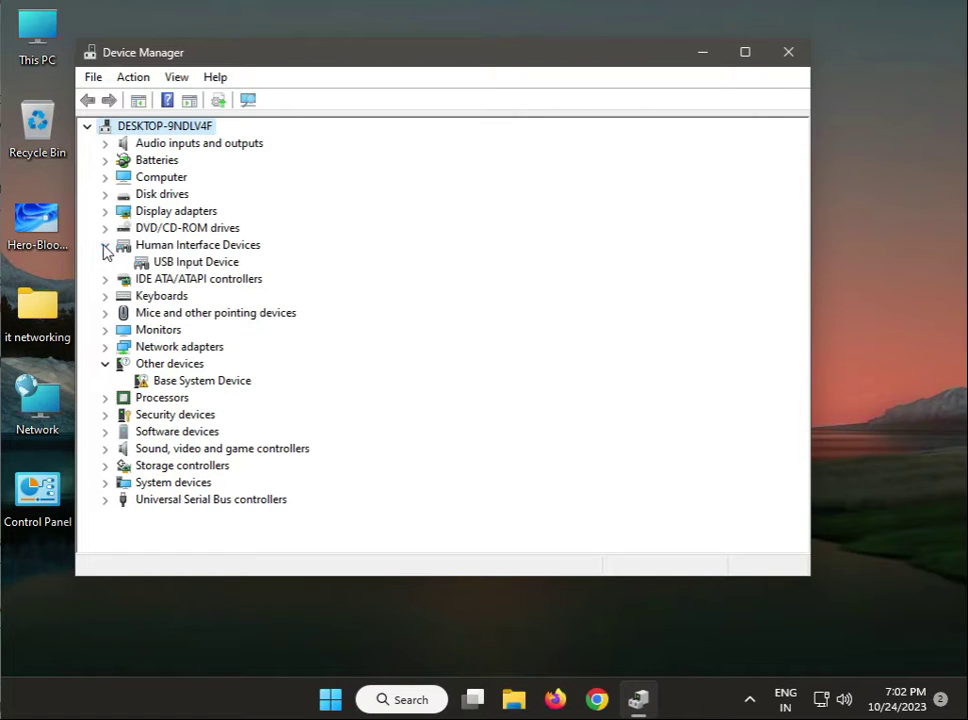
pyautogui.click(196, 261)
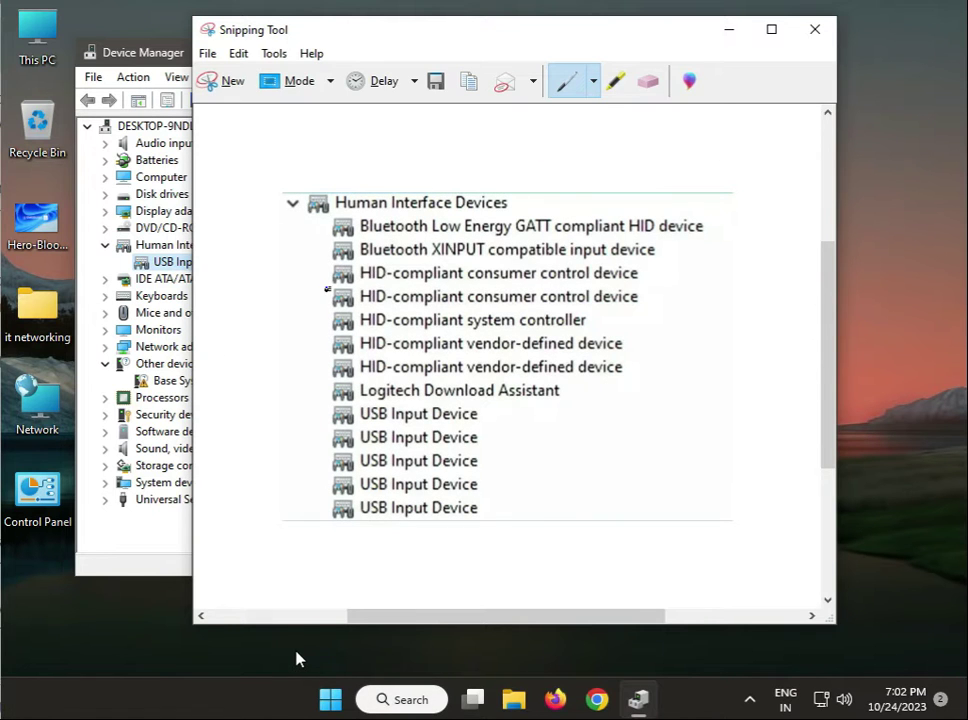
pyautogui.moveTo(475, 225)
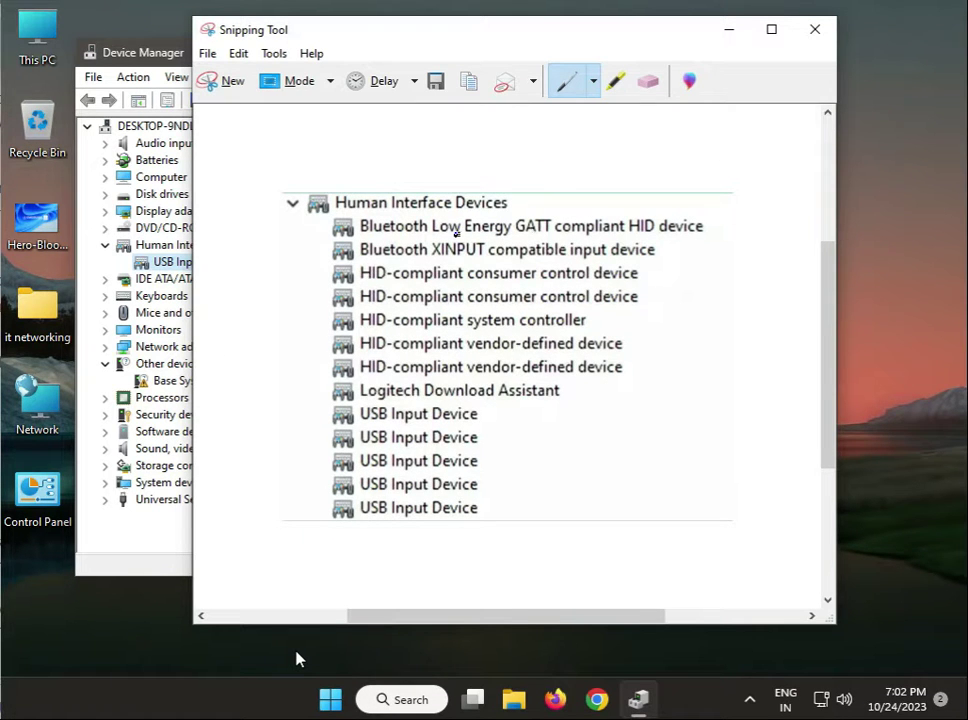
# Bring up the send, copy and save actions for the captured HID device list
pyautogui.rightClick(455, 226)
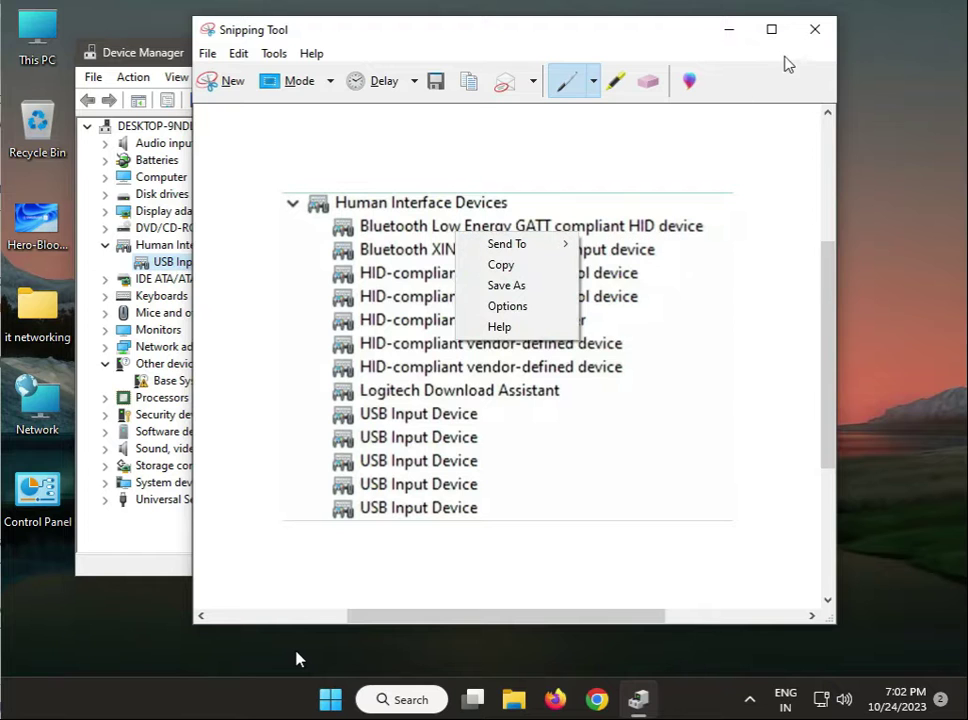
# Update the USB Input Device's driver, letting Windows search automatically for drivers
pyautogui.click(814, 29)
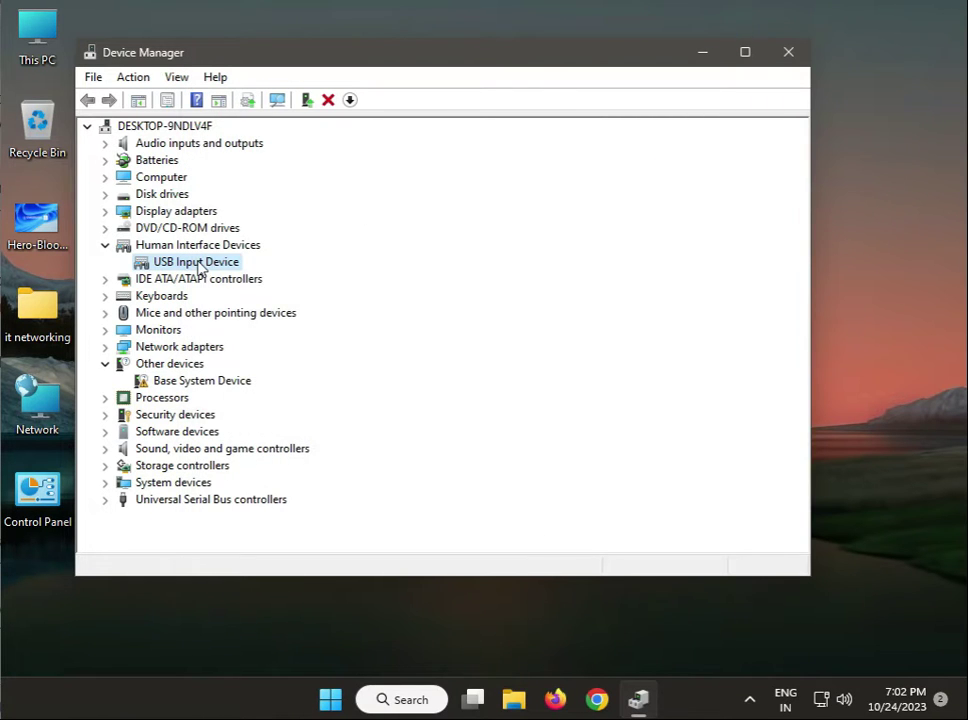
pyautogui.rightClick(196, 261)
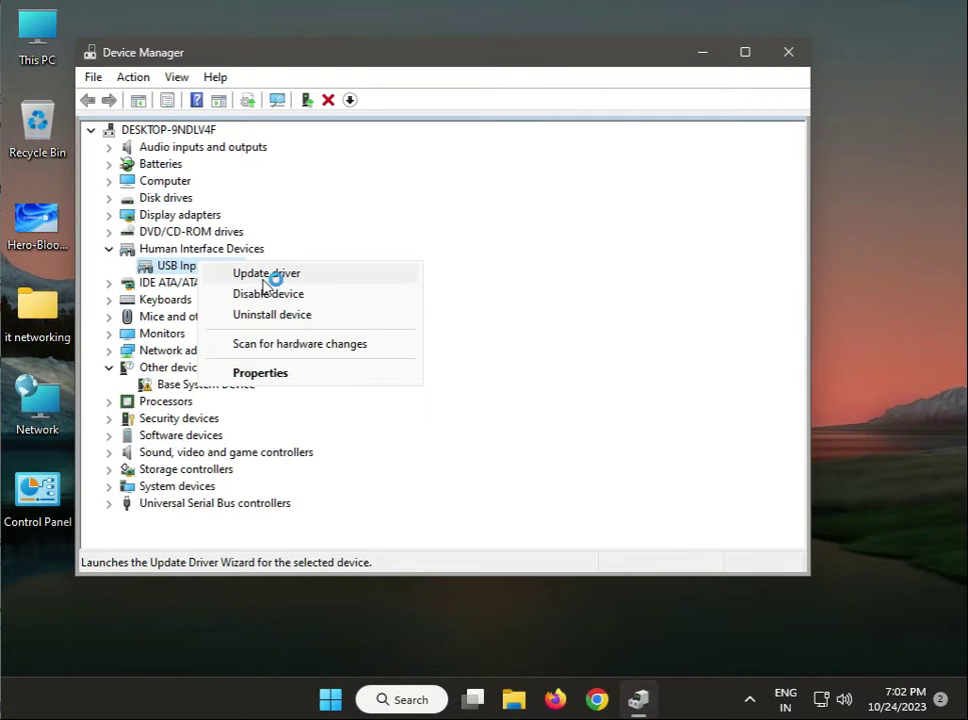
pyautogui.click(266, 273)
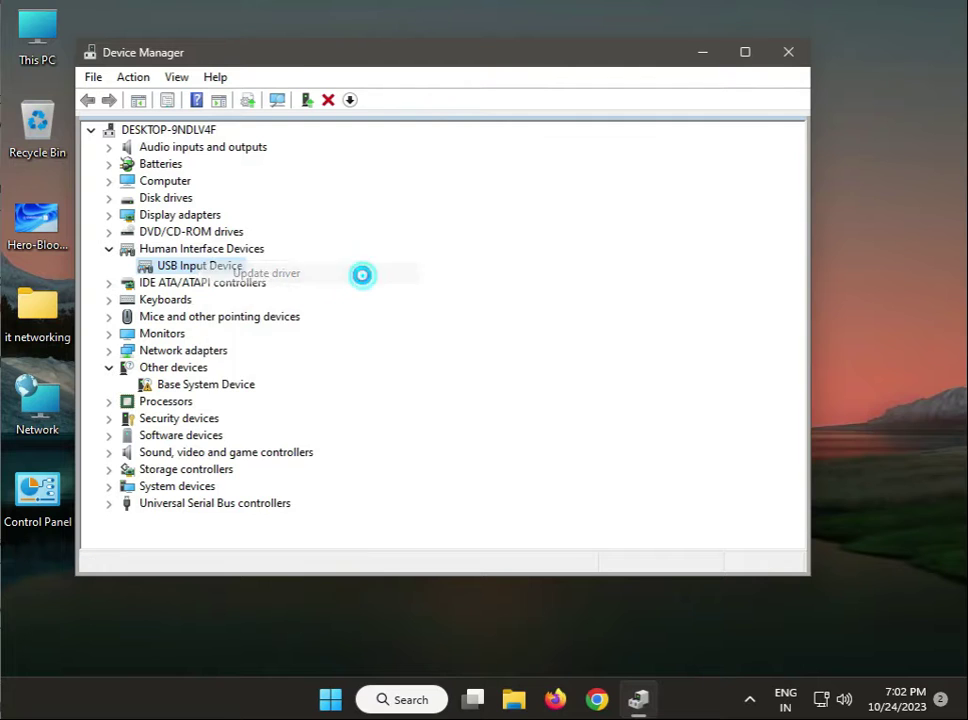
pyautogui.click(269, 273)
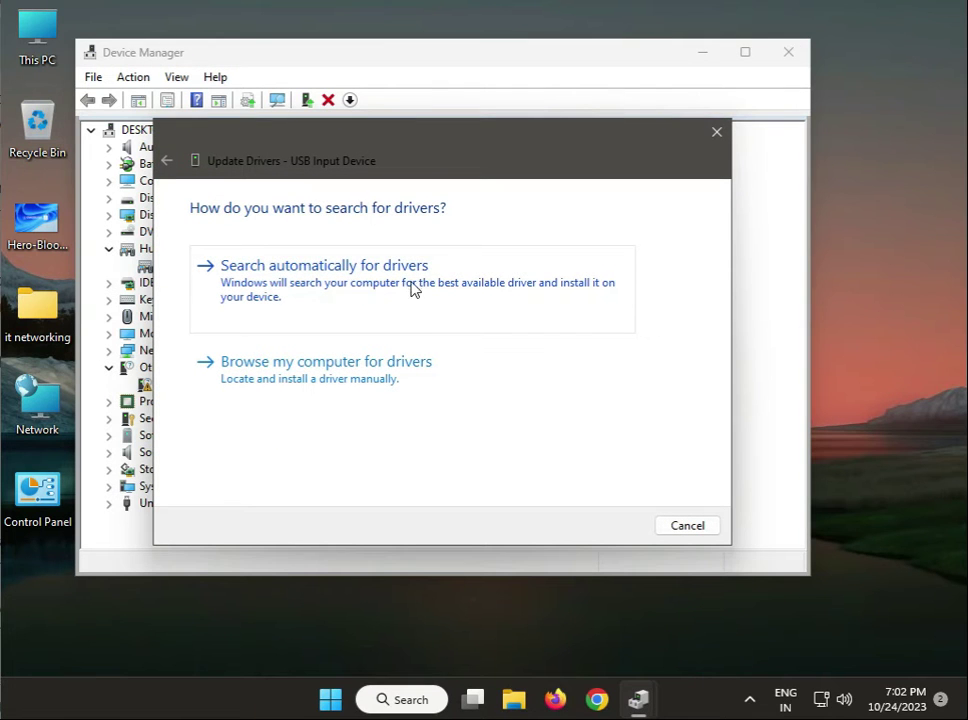
pyautogui.moveTo(340, 290)
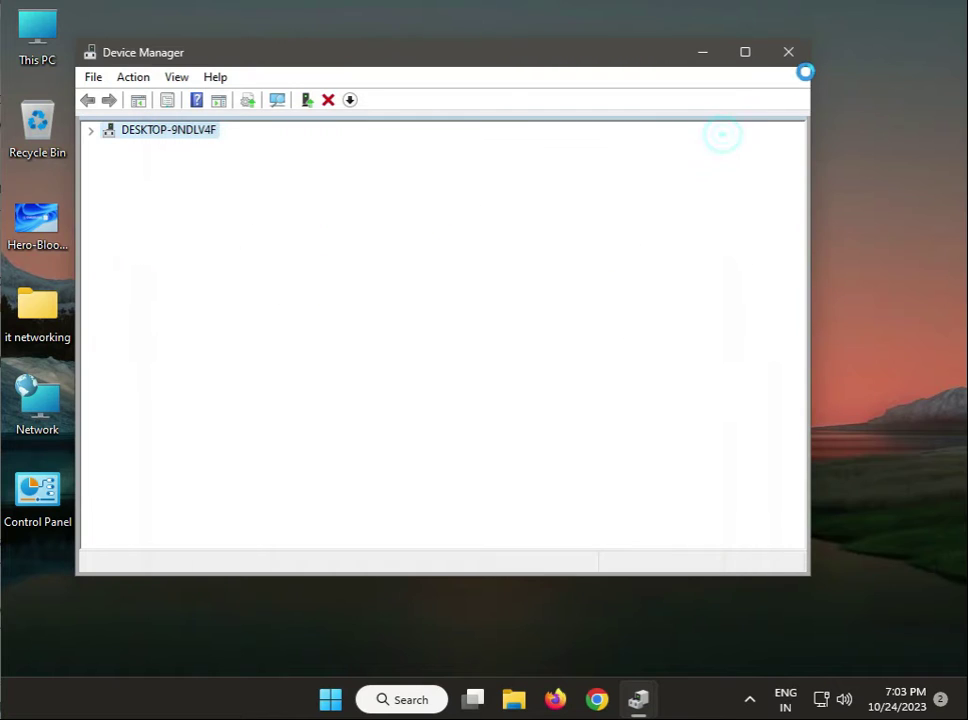
# Close Device Manager, then briefly type 'ont' into Start search and dismiss it
pyautogui.click(788, 51)
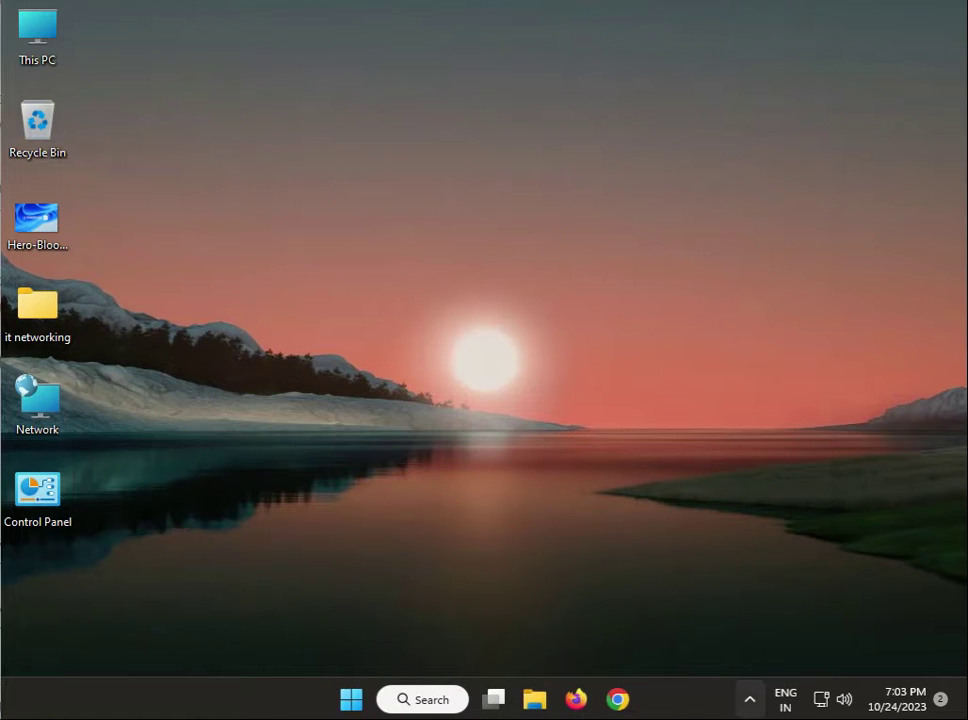
pyautogui.moveTo(360, 570)
pyautogui.write('c')
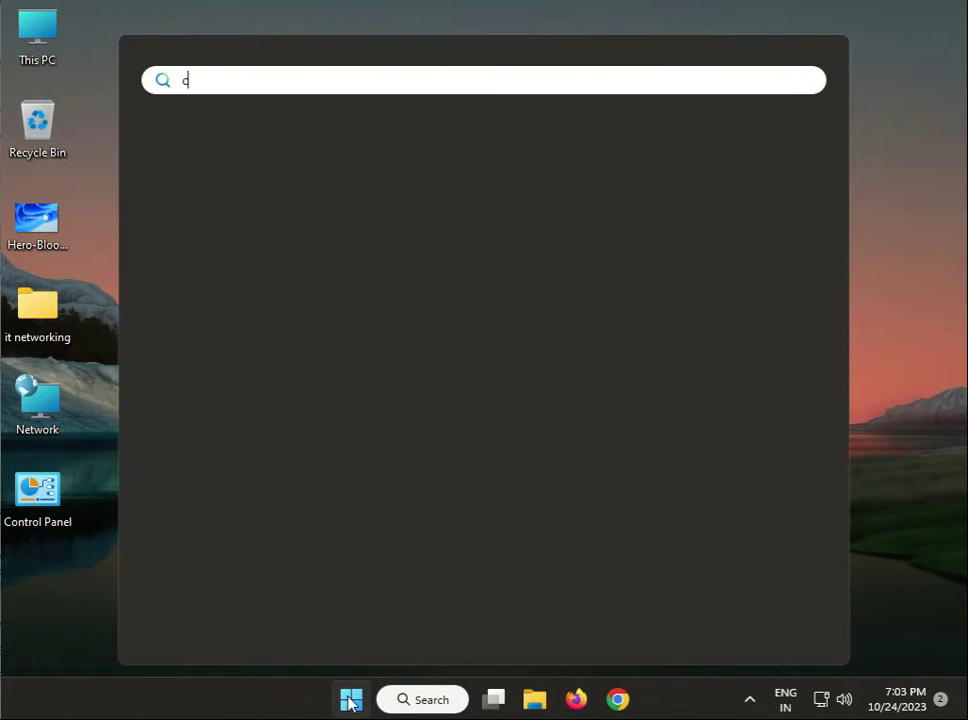
pyautogui.write('ont')
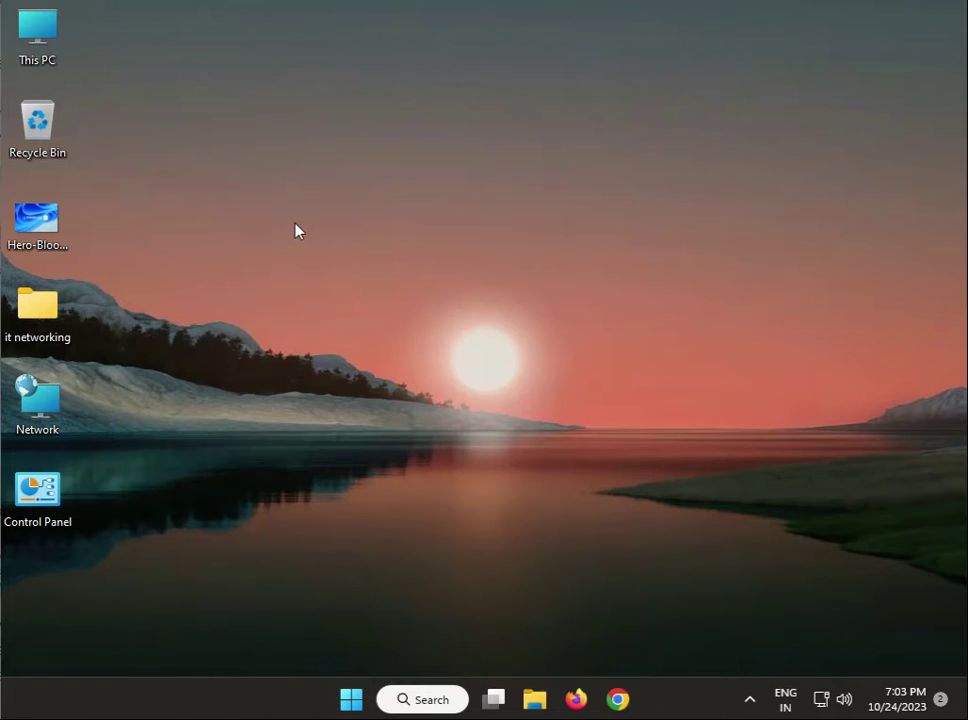
# Open Control Panel from the desktop icon and view its items as Small icons
pyautogui.doubleClick(37, 500)
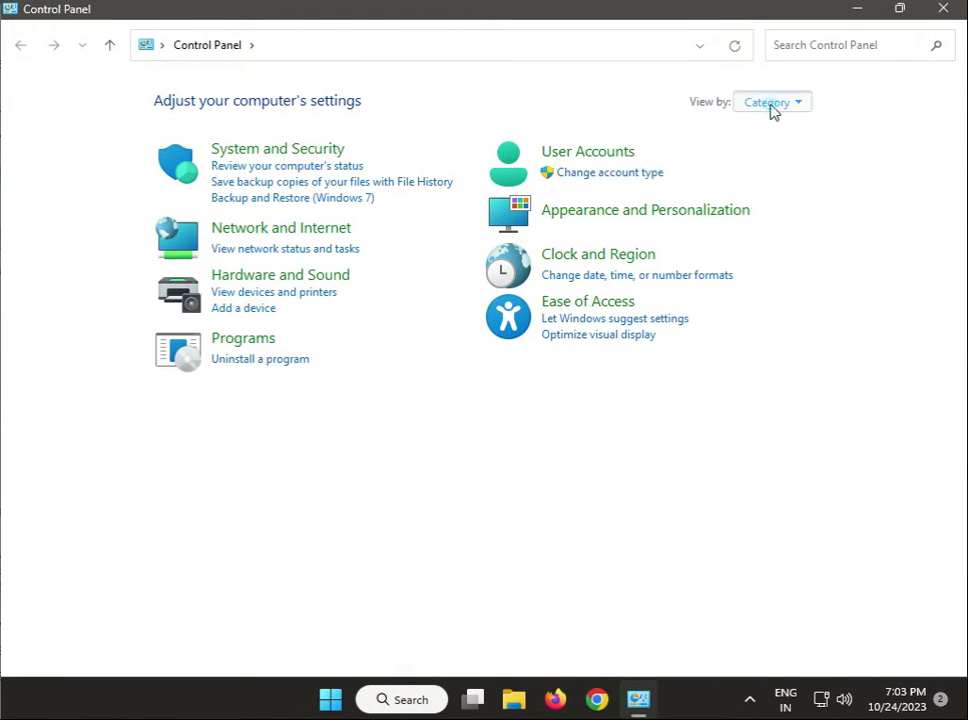
pyautogui.moveTo(294, 289)
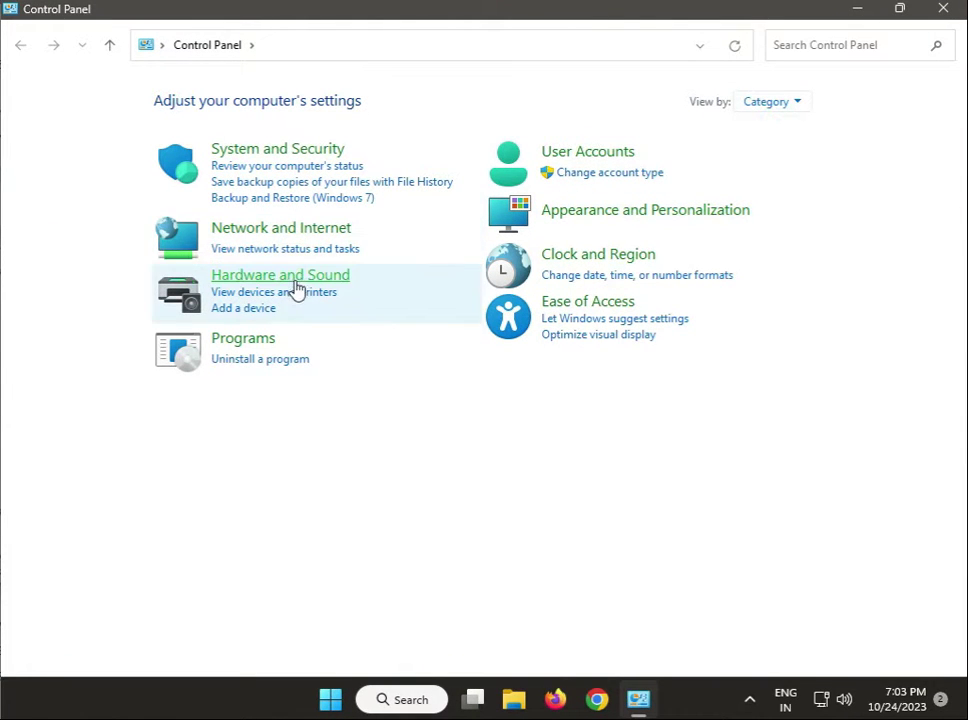
pyautogui.click(771, 101)
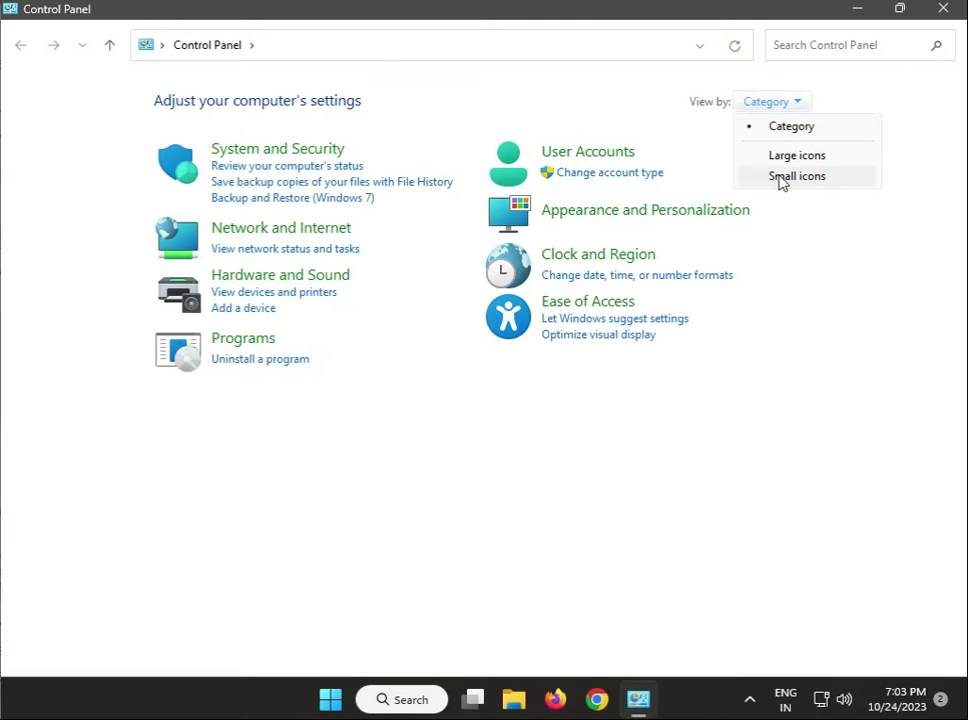
pyautogui.click(797, 176)
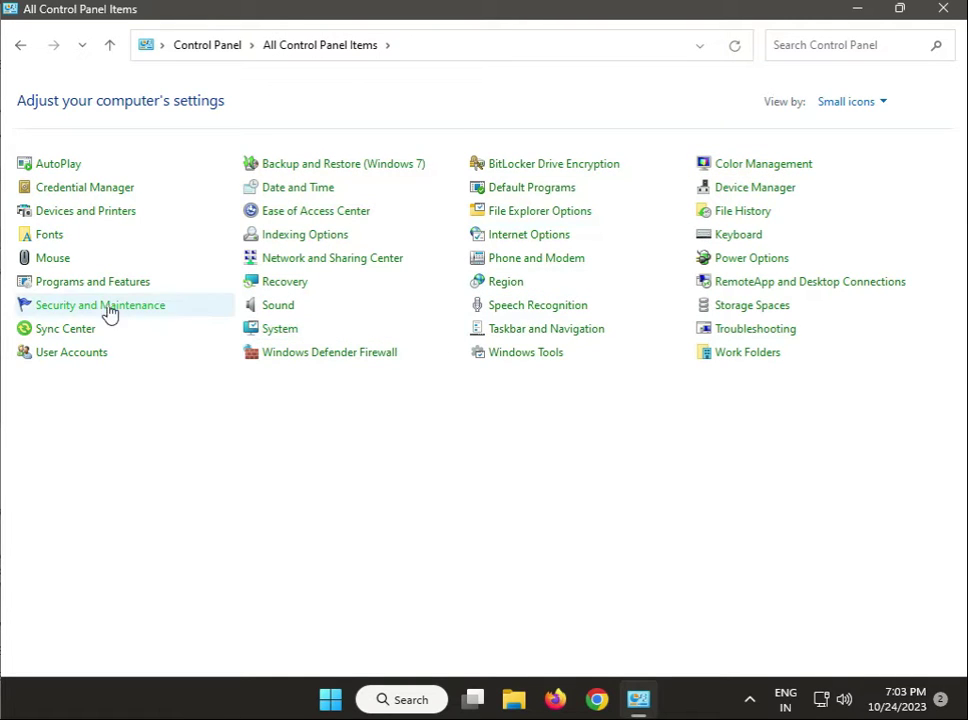
pyautogui.moveTo(751, 258)
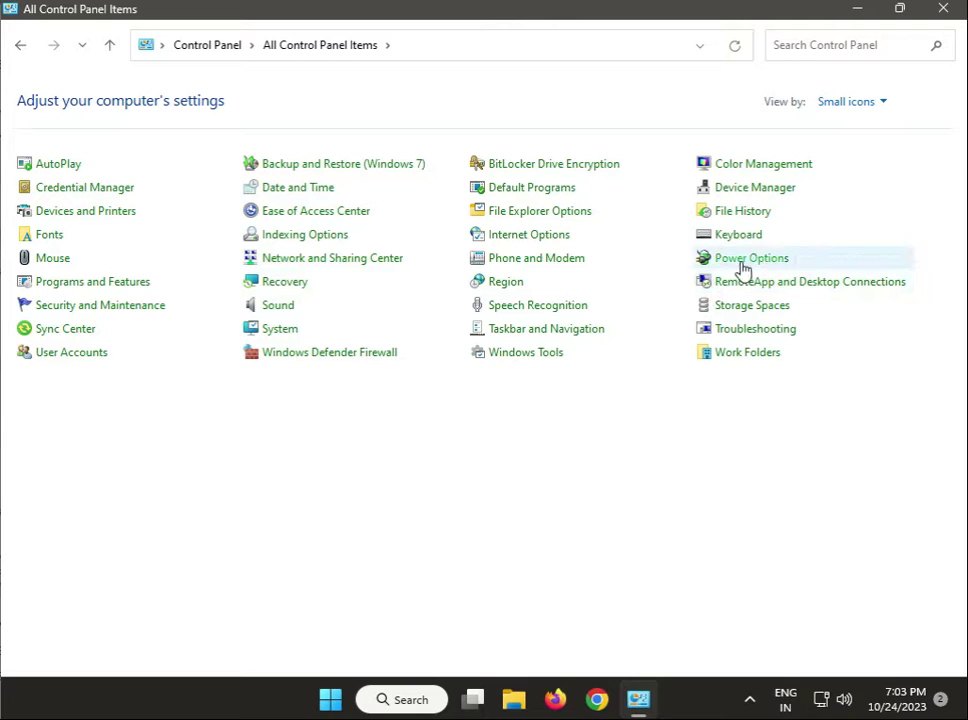
# In Power Options, set 'Turn off the display' to Never for Balanced, High performance and Power saver
pyautogui.click(751, 257)
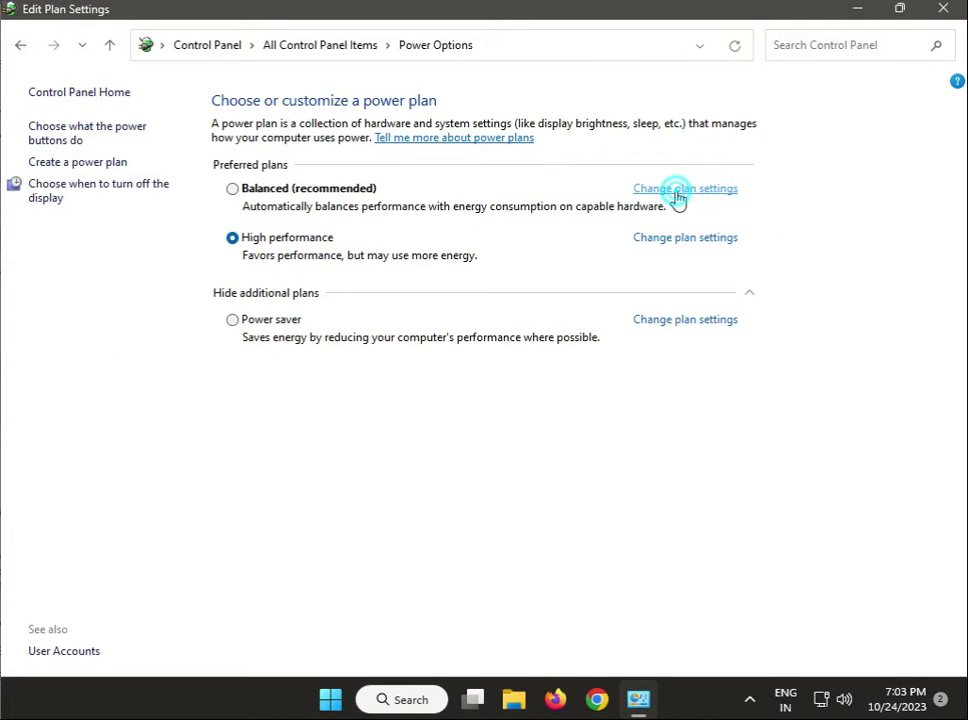
pyautogui.click(685, 188)
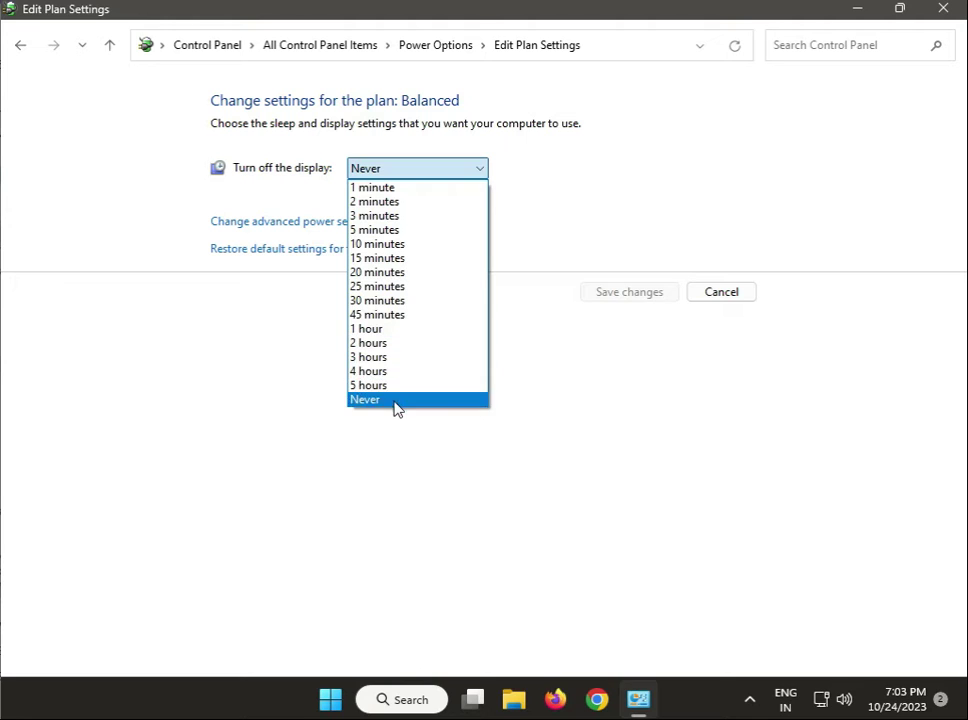
pyautogui.click(364, 399)
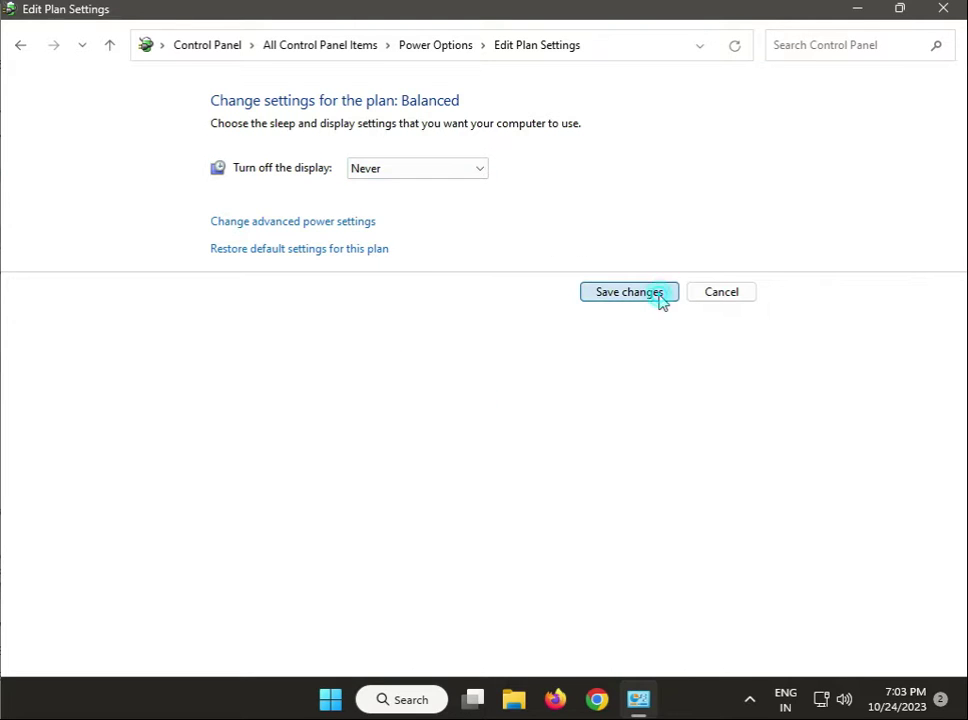
pyautogui.click(629, 291)
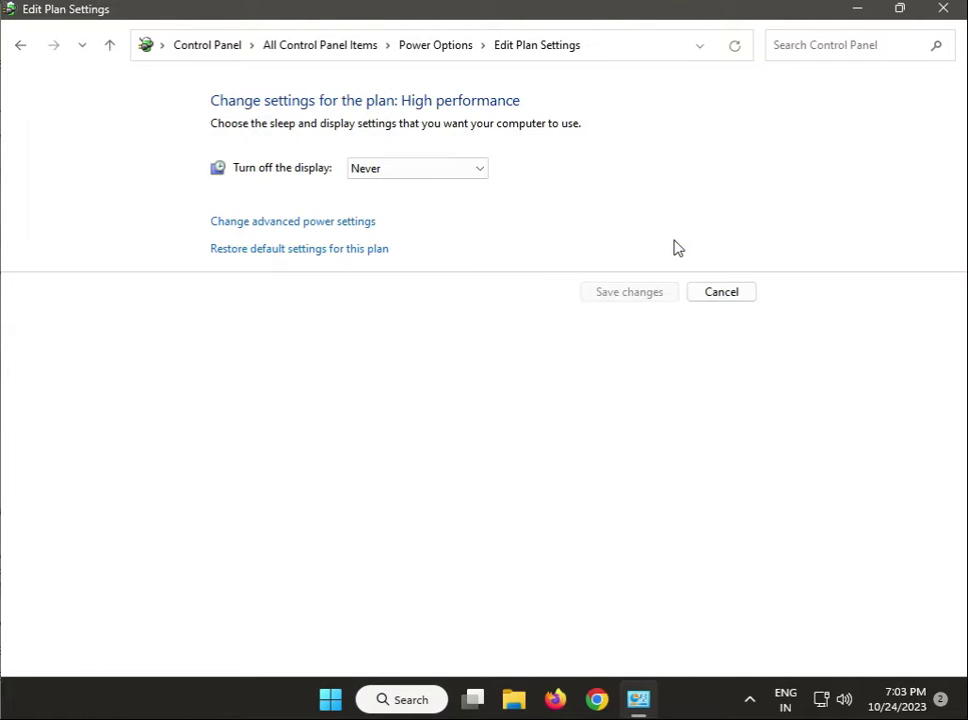
pyautogui.click(417, 168)
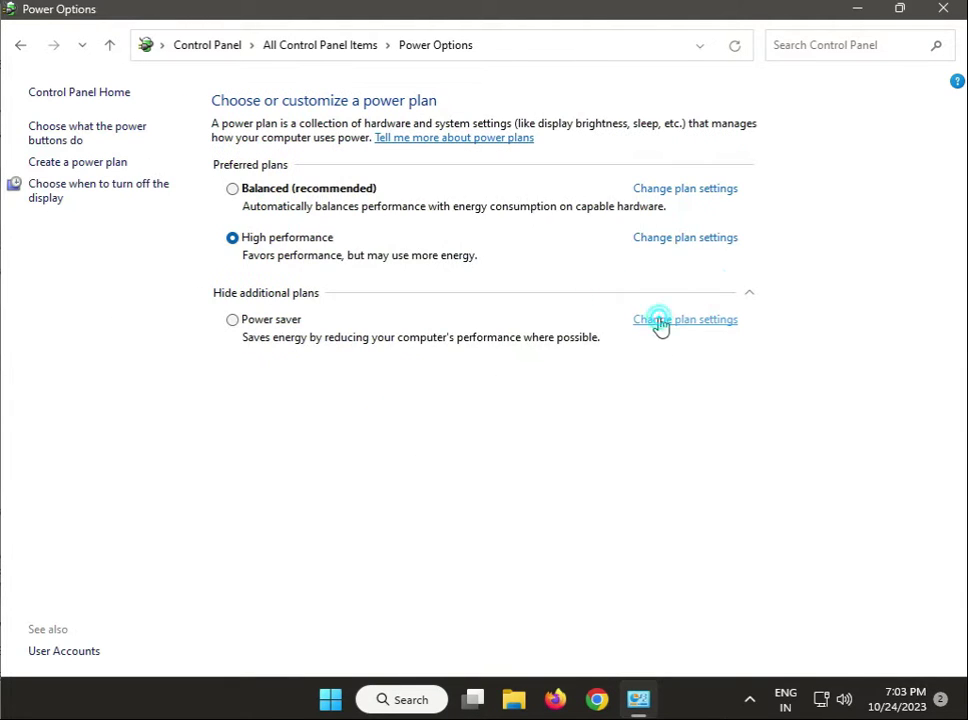
pyautogui.click(685, 319)
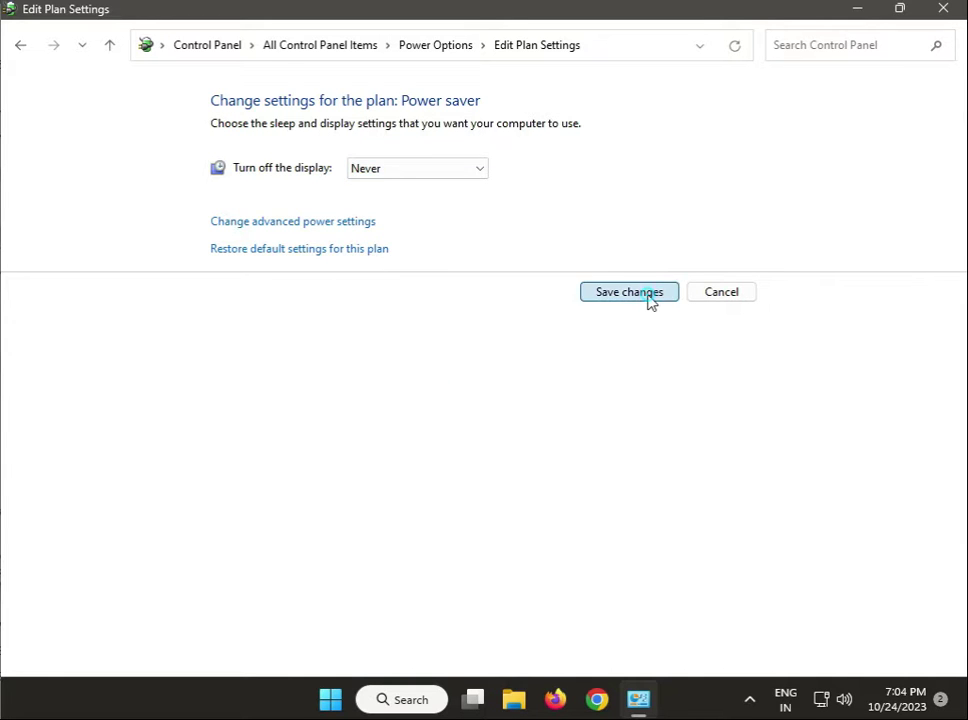
pyautogui.click(629, 291)
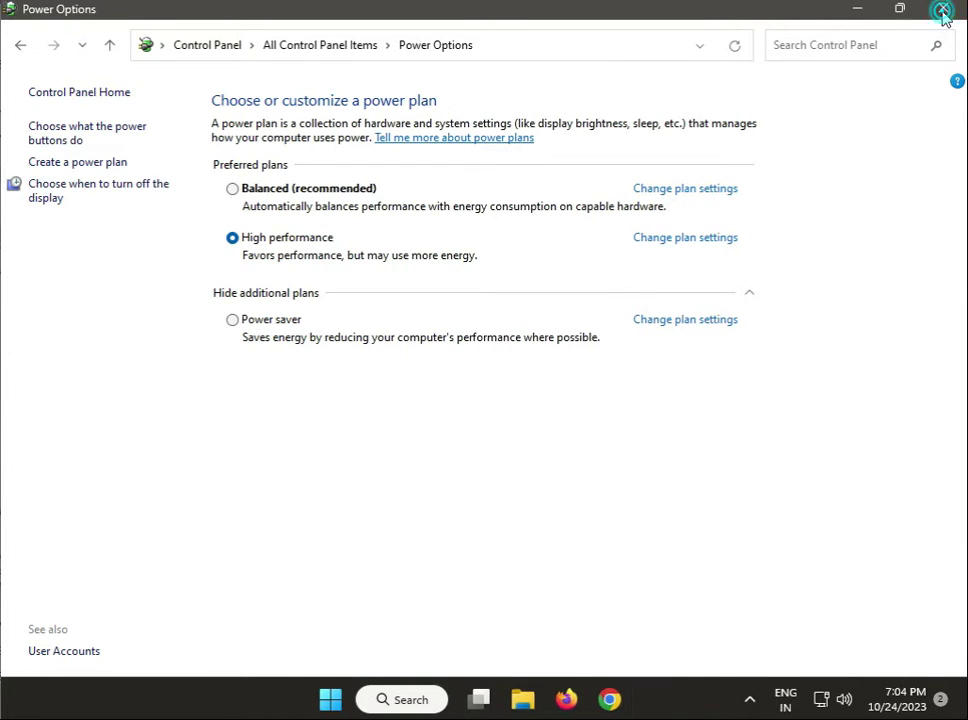
# Close the Control Panel window
pyautogui.click(942, 11)
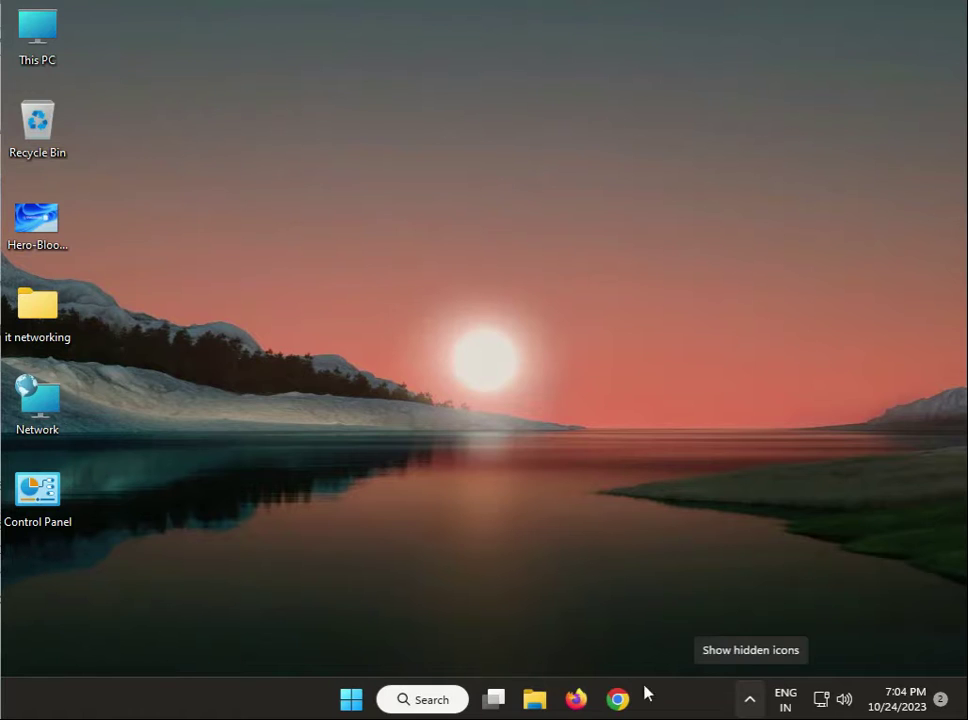
pyautogui.moveTo(446, 541)
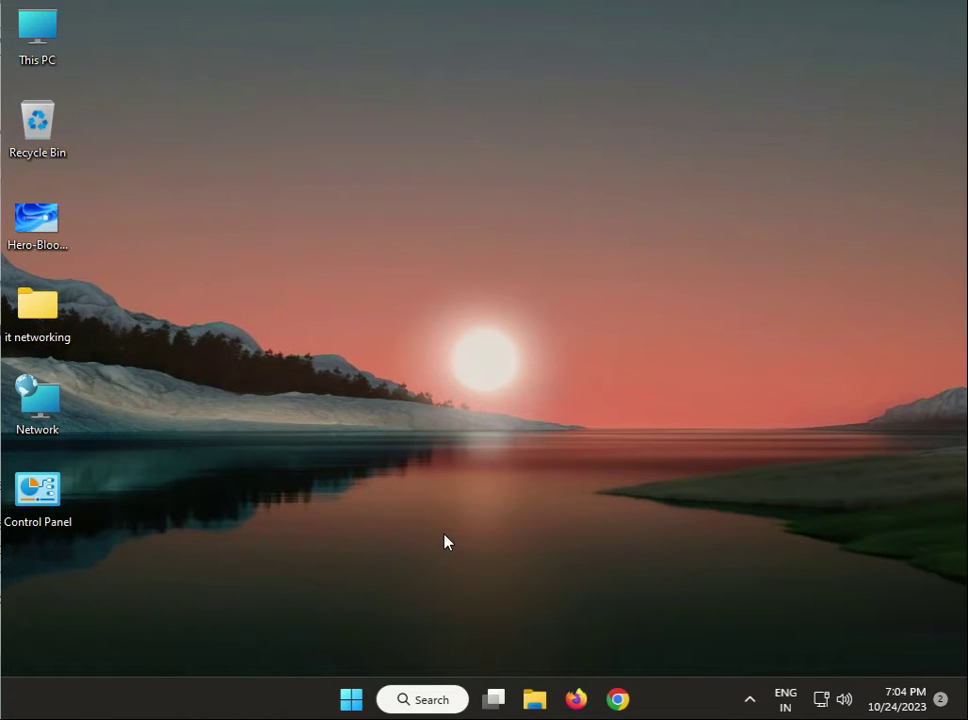
pyautogui.moveTo(375, 652)
pyautogui.write('services.msc')
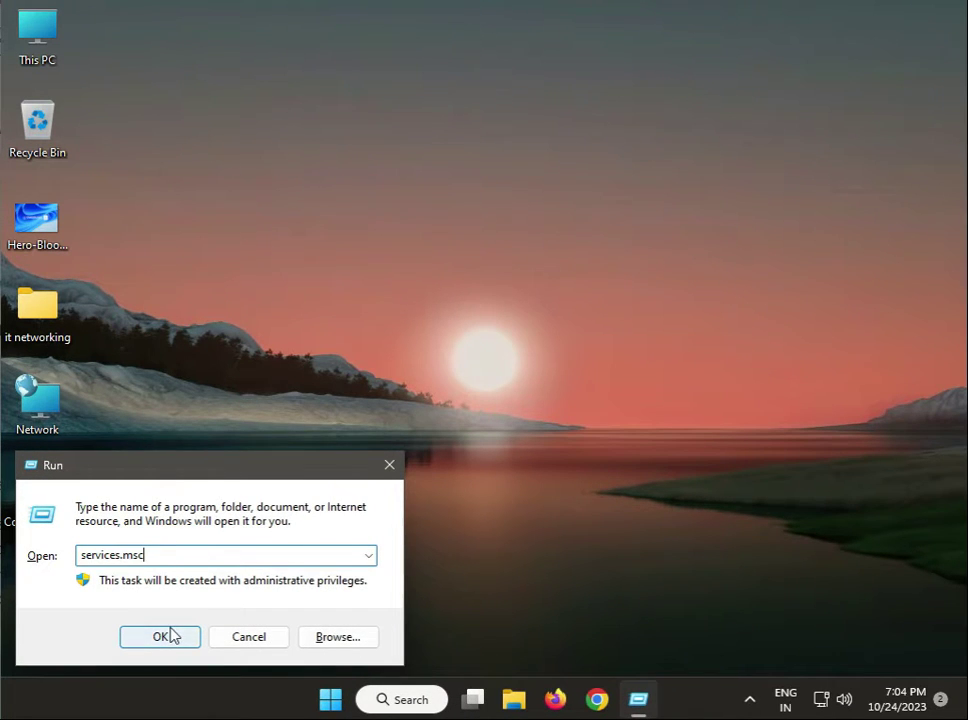
# Launch services.msc, then start and restart the Bluetooth Support Service
pyautogui.click(160, 637)
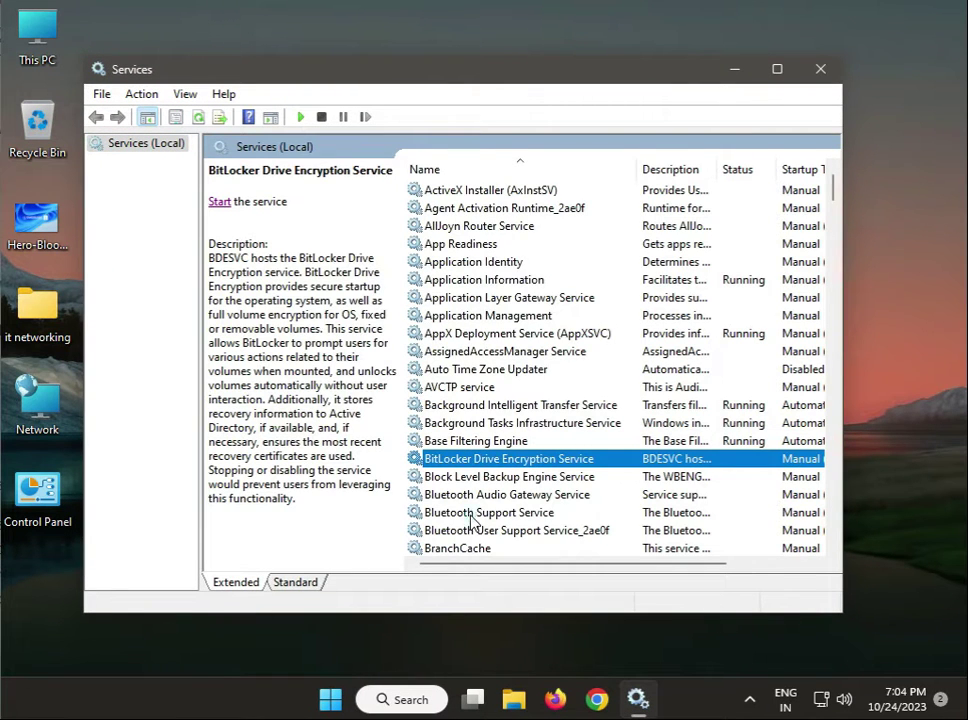
pyautogui.click(490, 512)
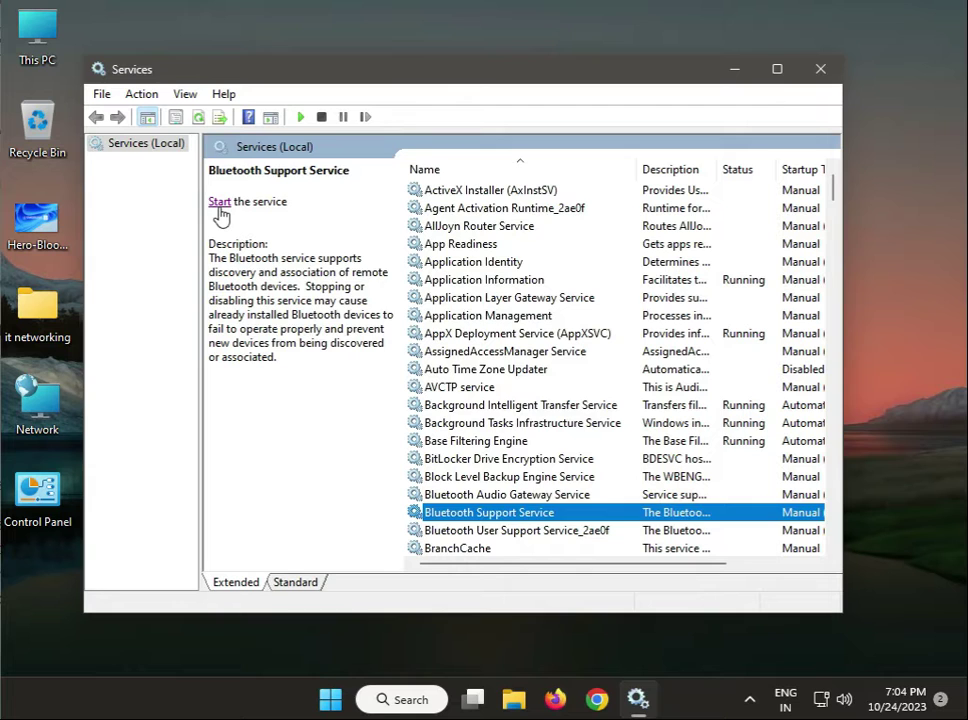
pyautogui.click(219, 201)
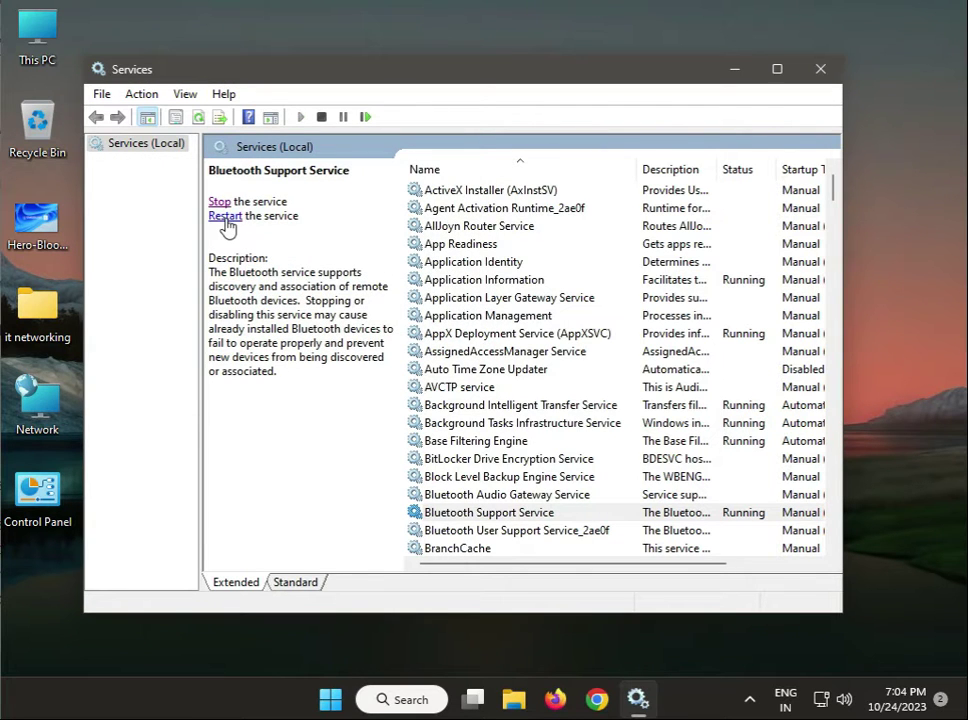
pyautogui.click(224, 216)
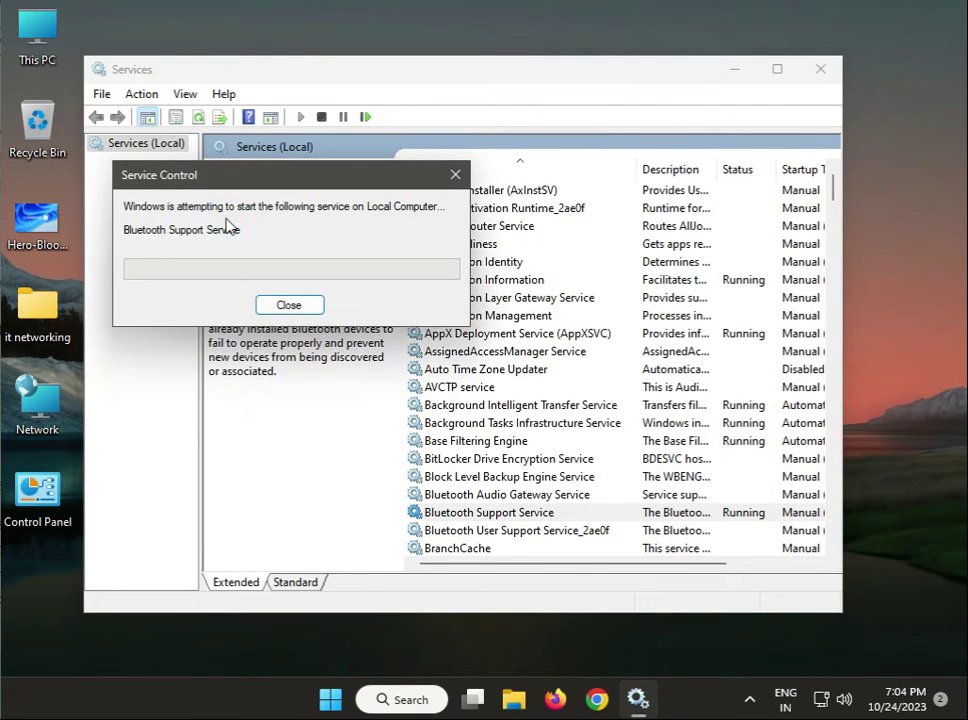
pyautogui.click(289, 304)
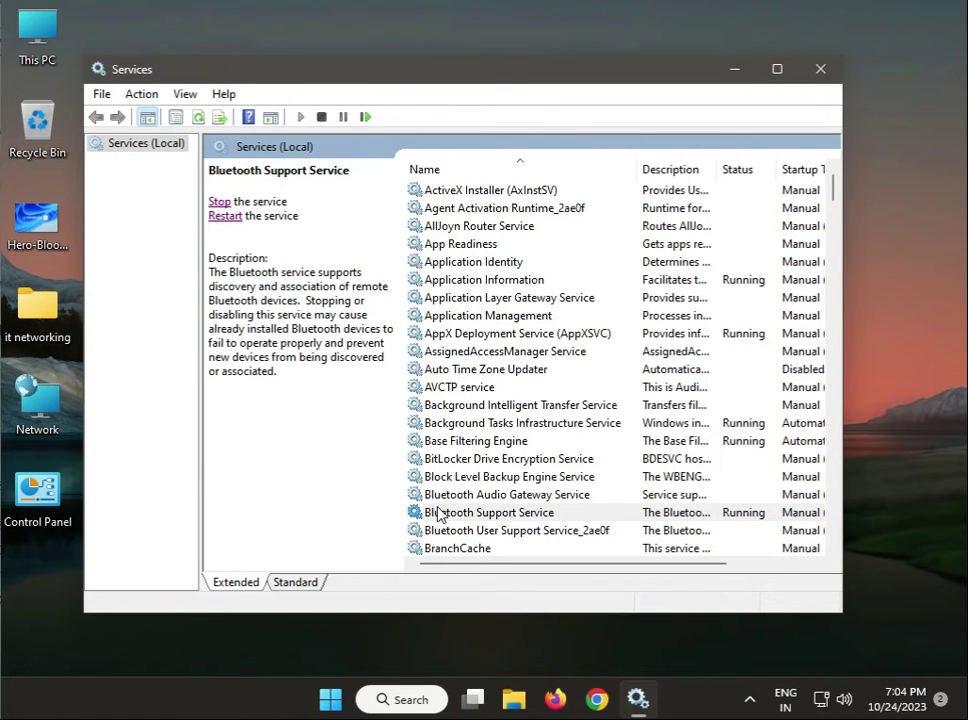
# Set Bluetooth Support Service startup type to Automatic, restart it, and close Services
pyautogui.doubleClick(492, 512)
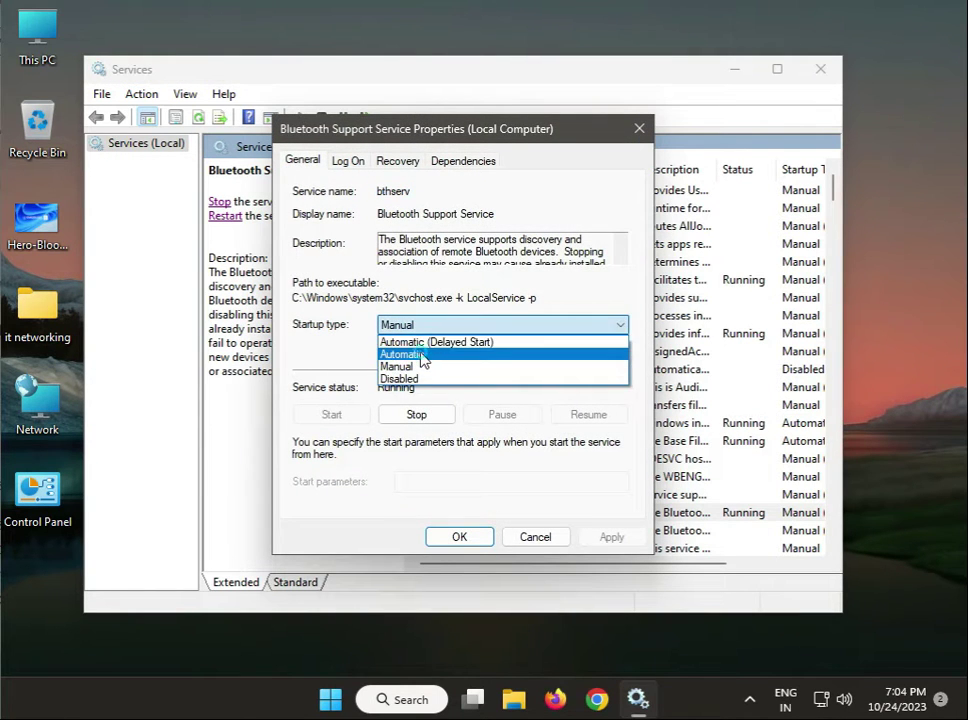
pyautogui.click(402, 354)
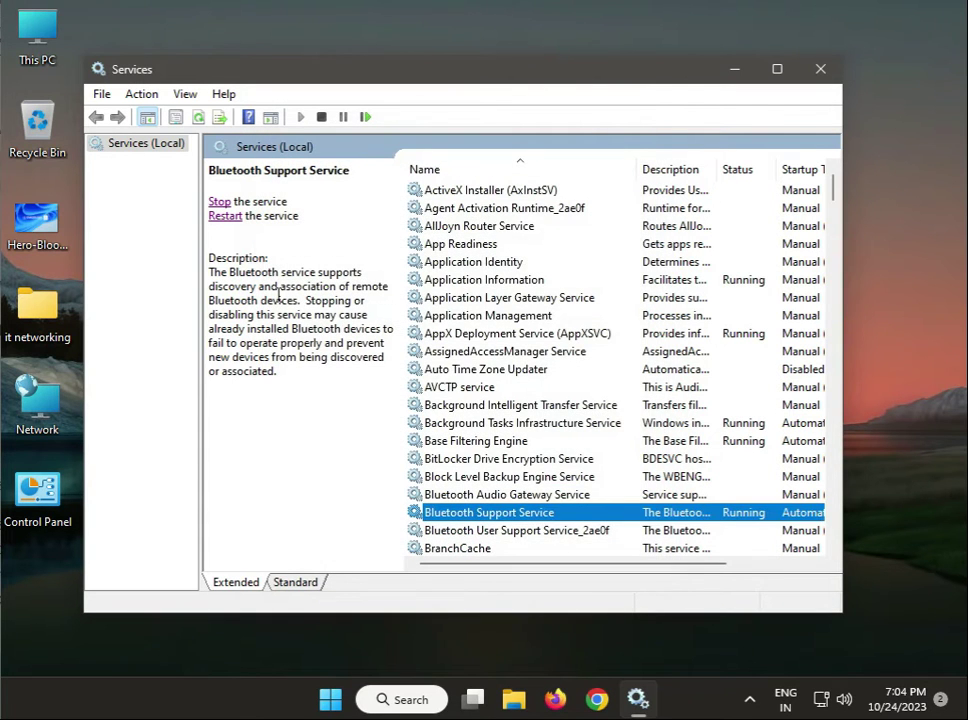
pyautogui.click(218, 201)
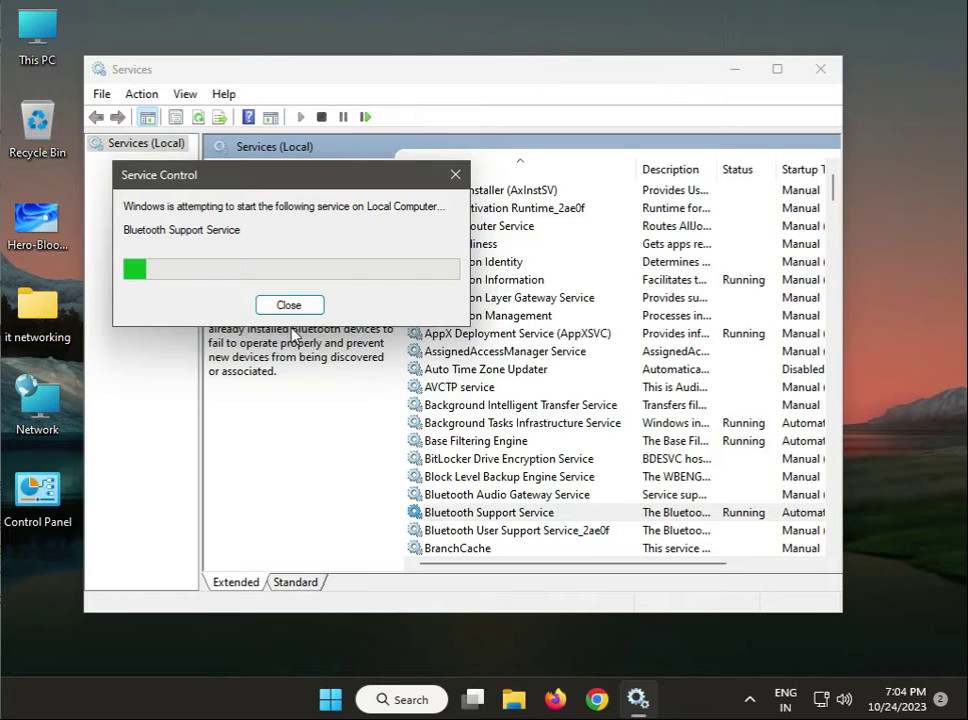
pyautogui.click(289, 304)
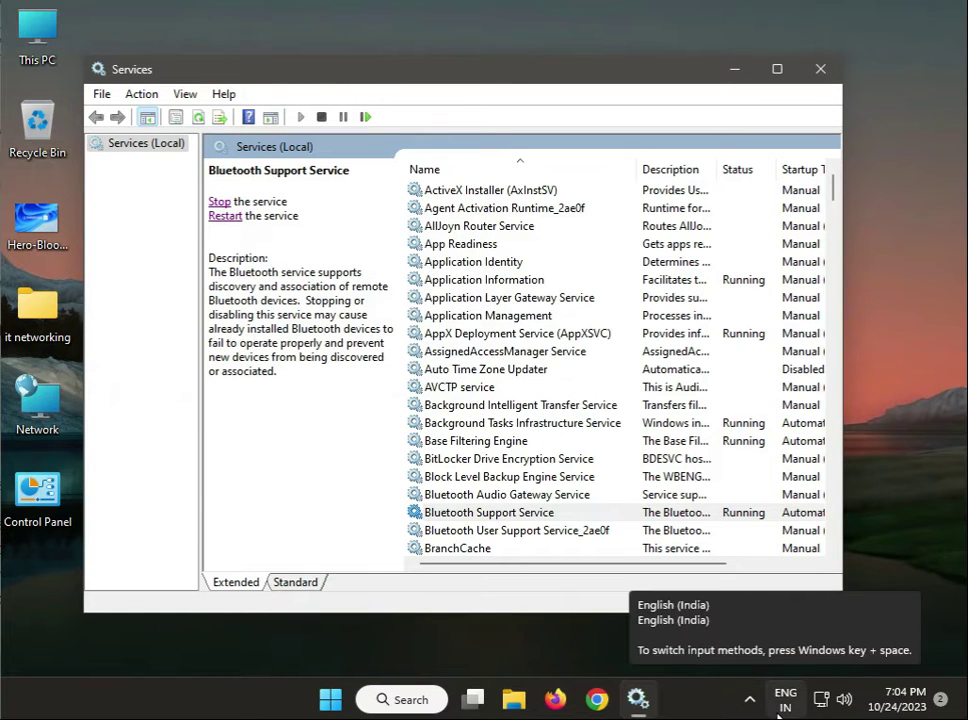
pyautogui.click(820, 69)
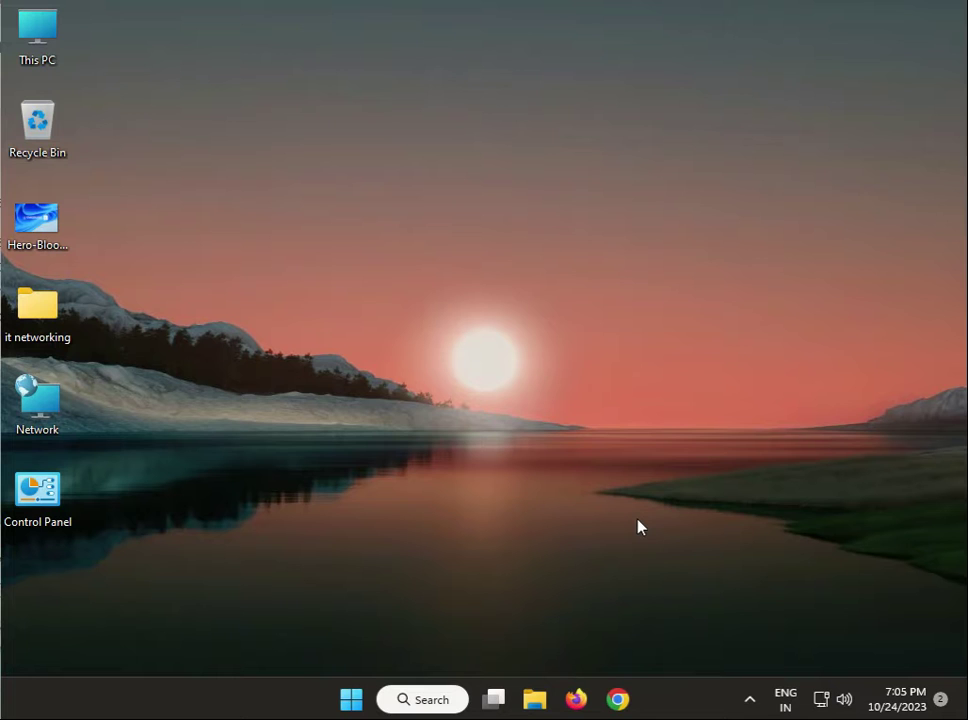
pyautogui.moveTo(80, 690)
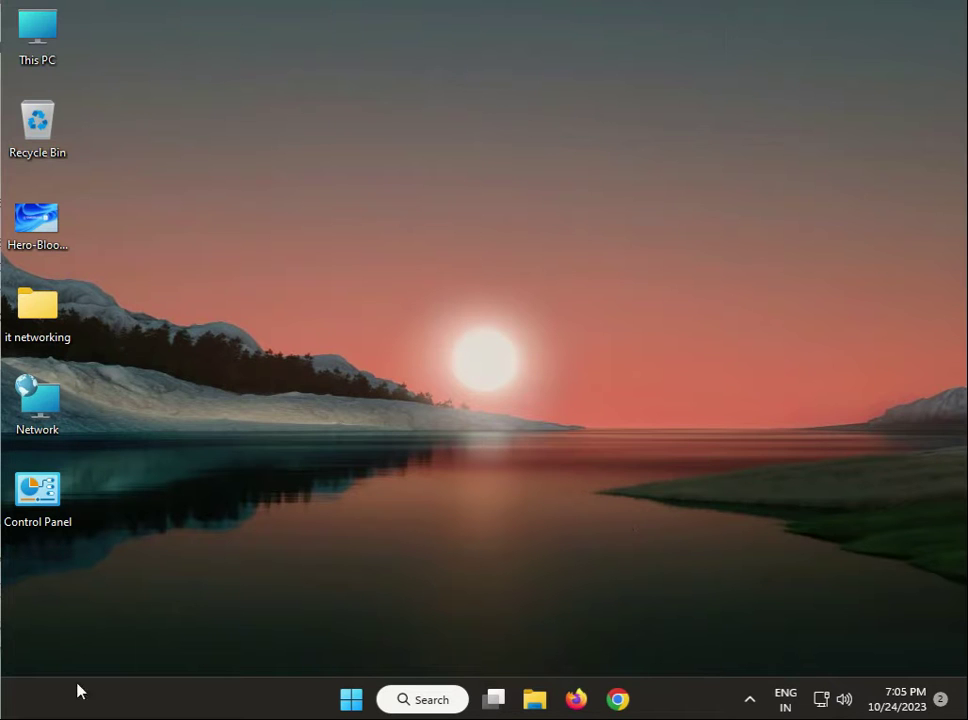
pyautogui.moveTo(288, 705)
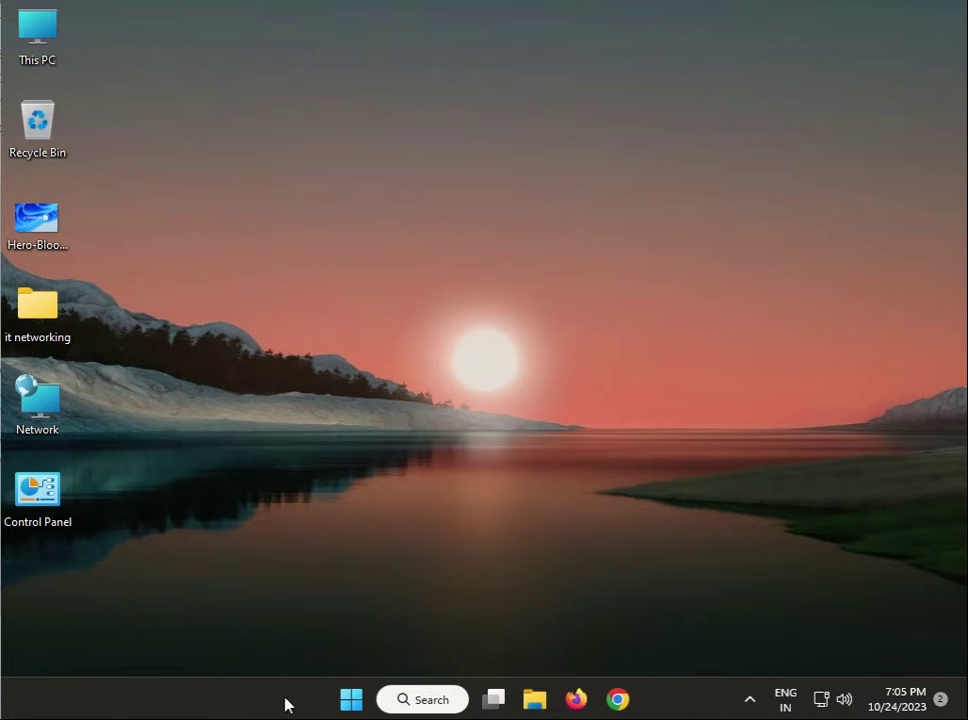
# Open Settings from Start, view the Bluetooth & devices page, then close Settings
pyautogui.click(350, 699)
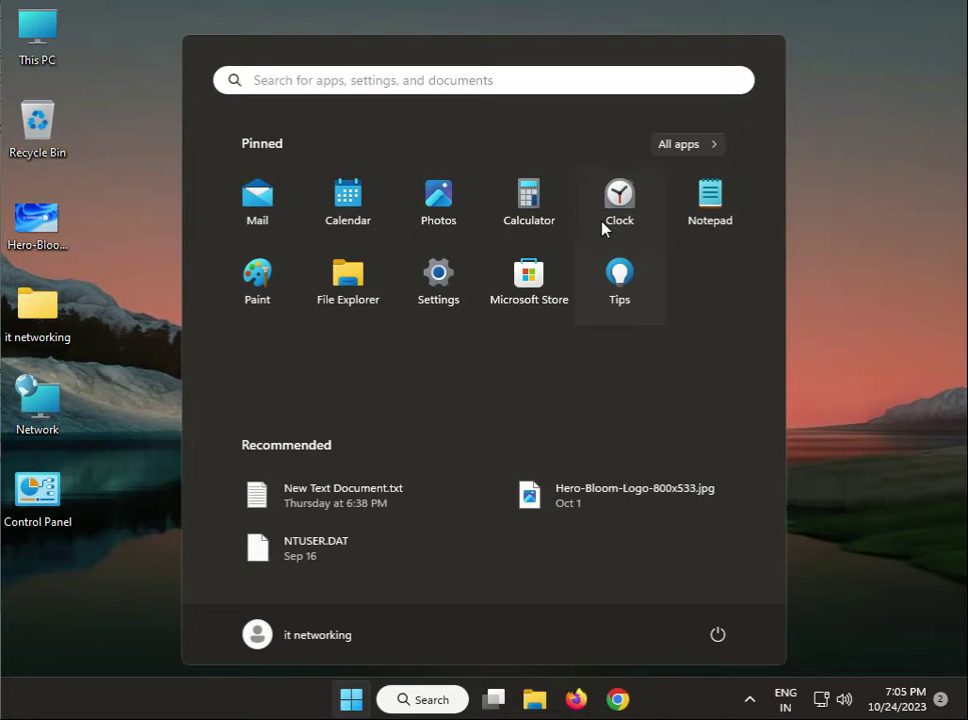
pyautogui.click(438, 271)
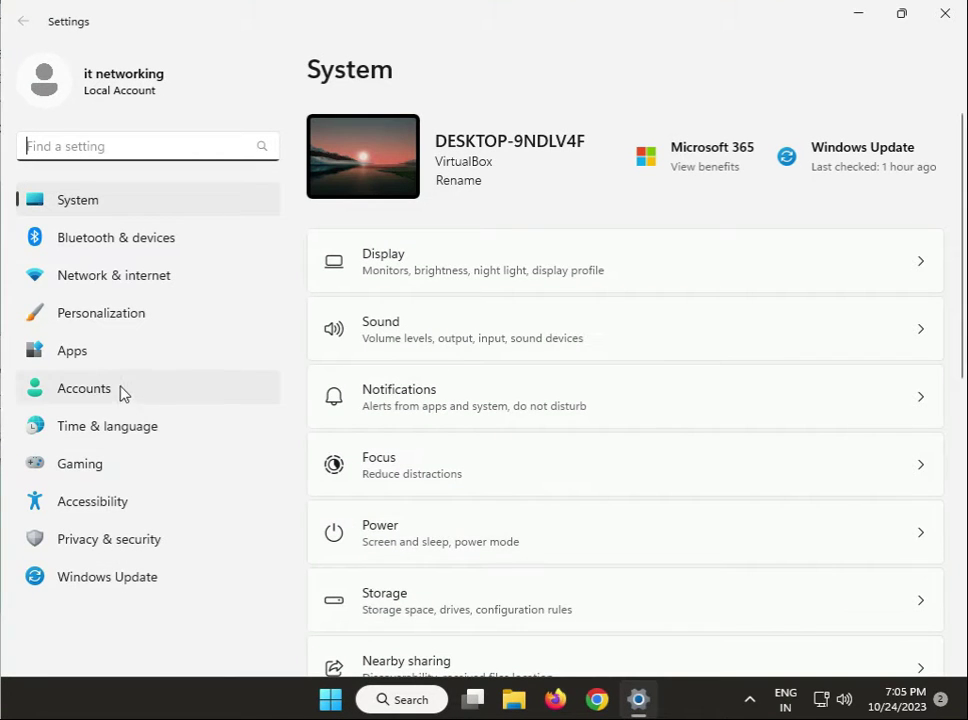
pyautogui.scroll(-3)
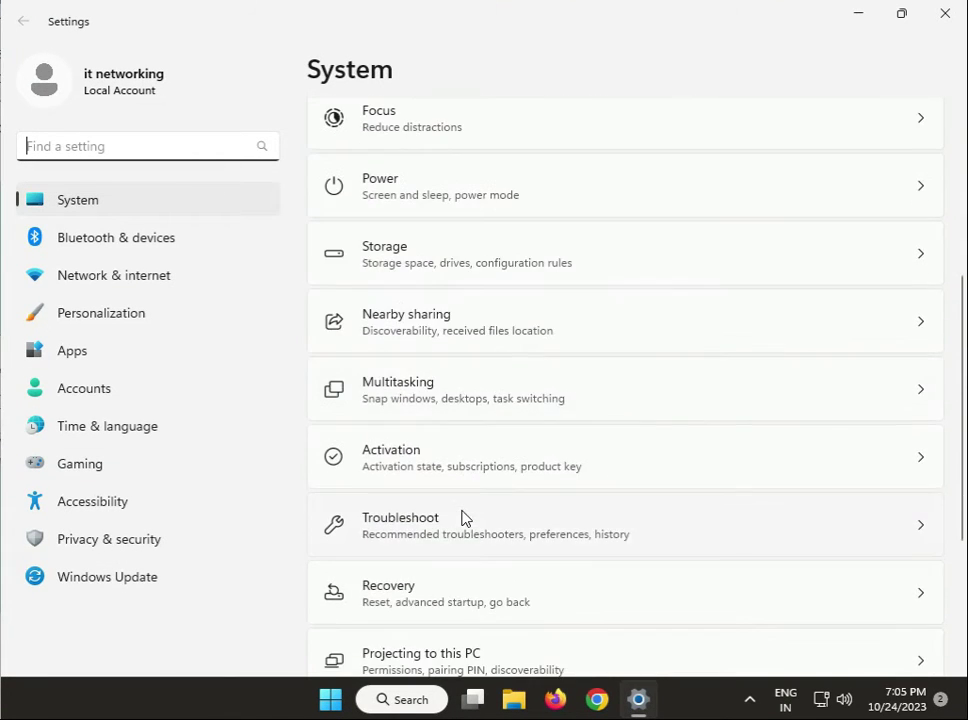
pyautogui.scroll(-3)
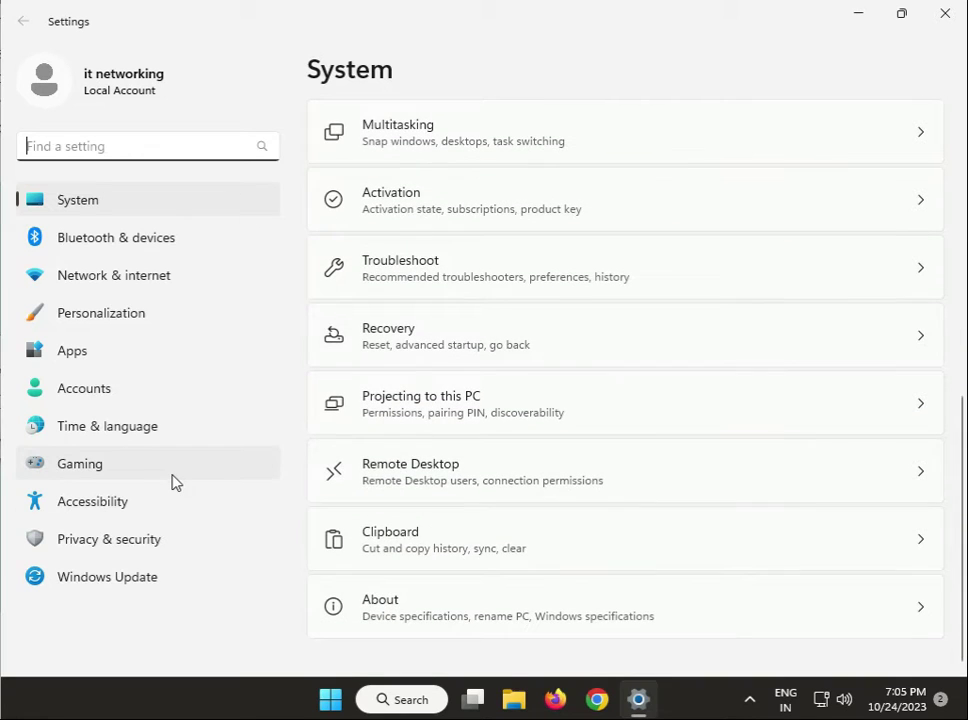
pyautogui.moveTo(113, 275)
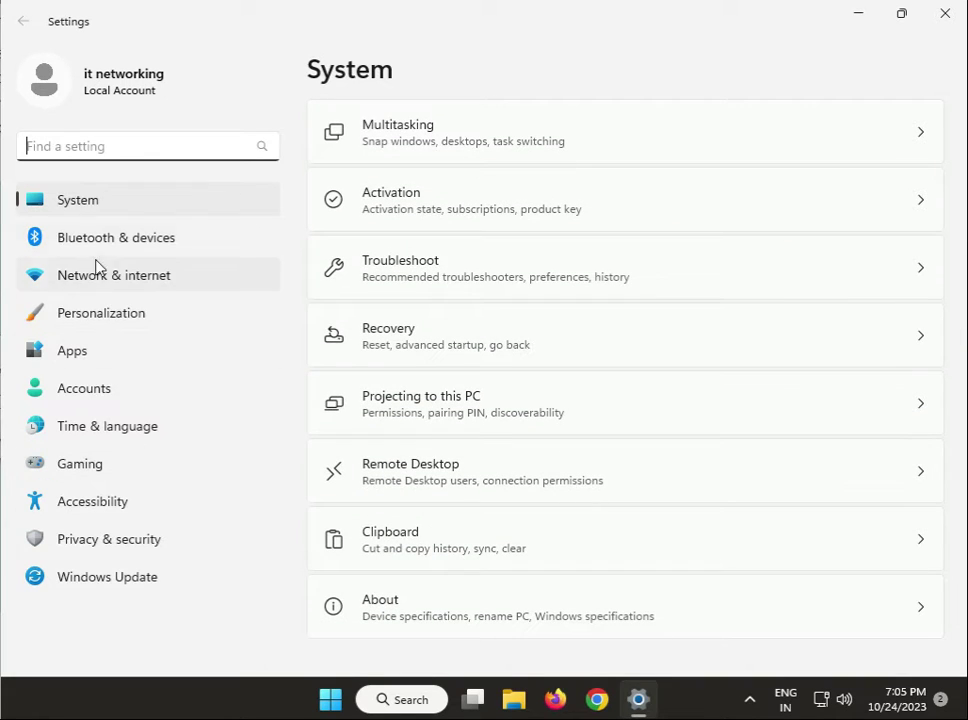
pyautogui.click(116, 237)
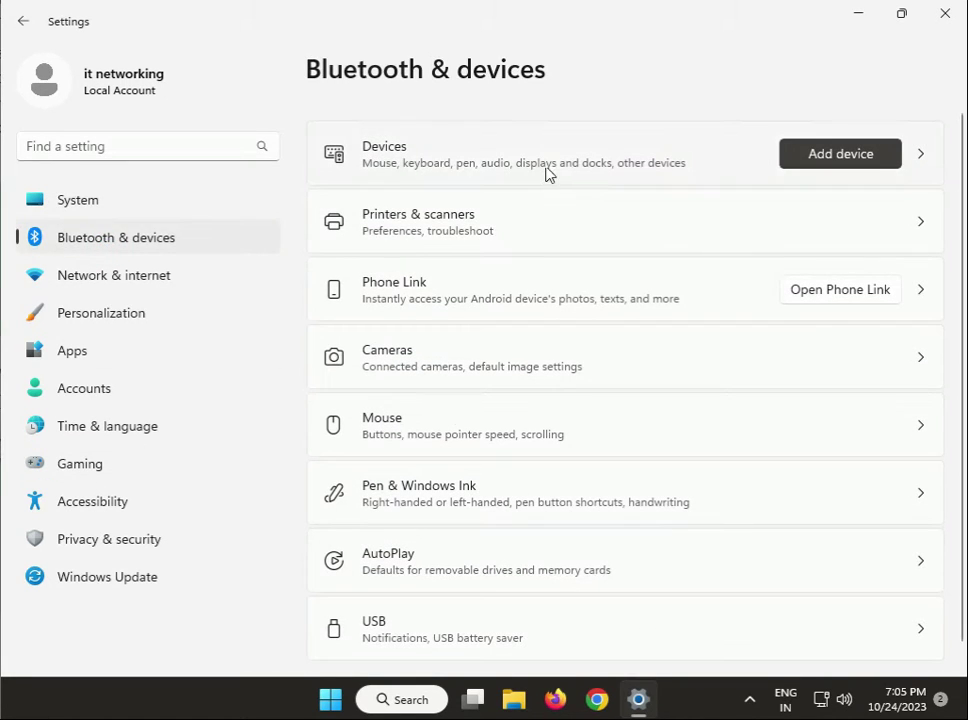
pyautogui.moveTo(818, 180)
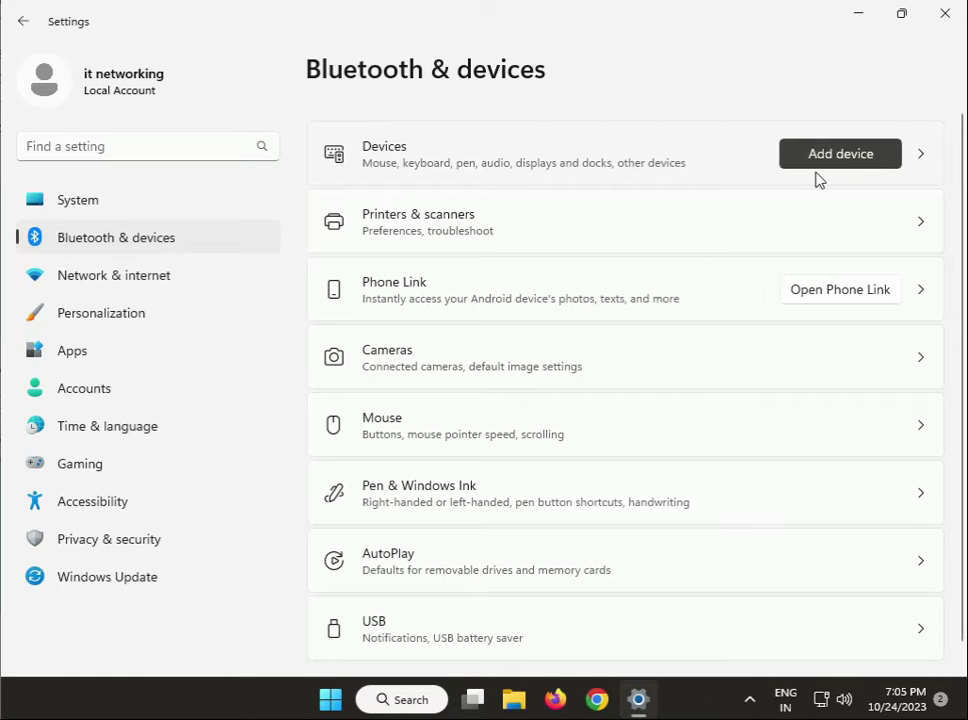
pyautogui.moveTo(944, 14)
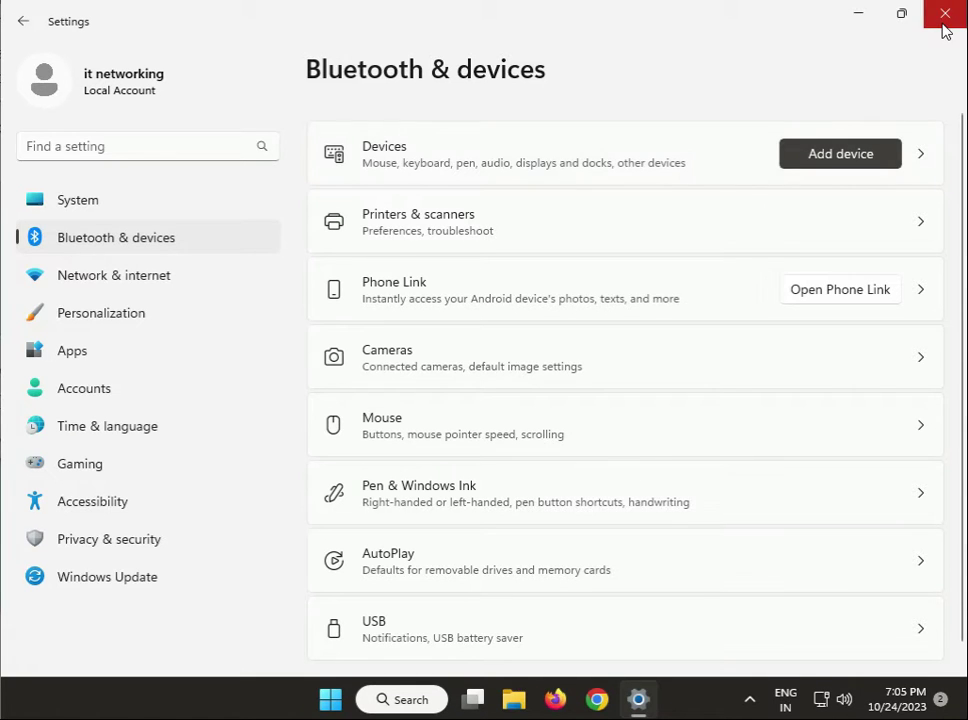
pyautogui.click(943, 14)
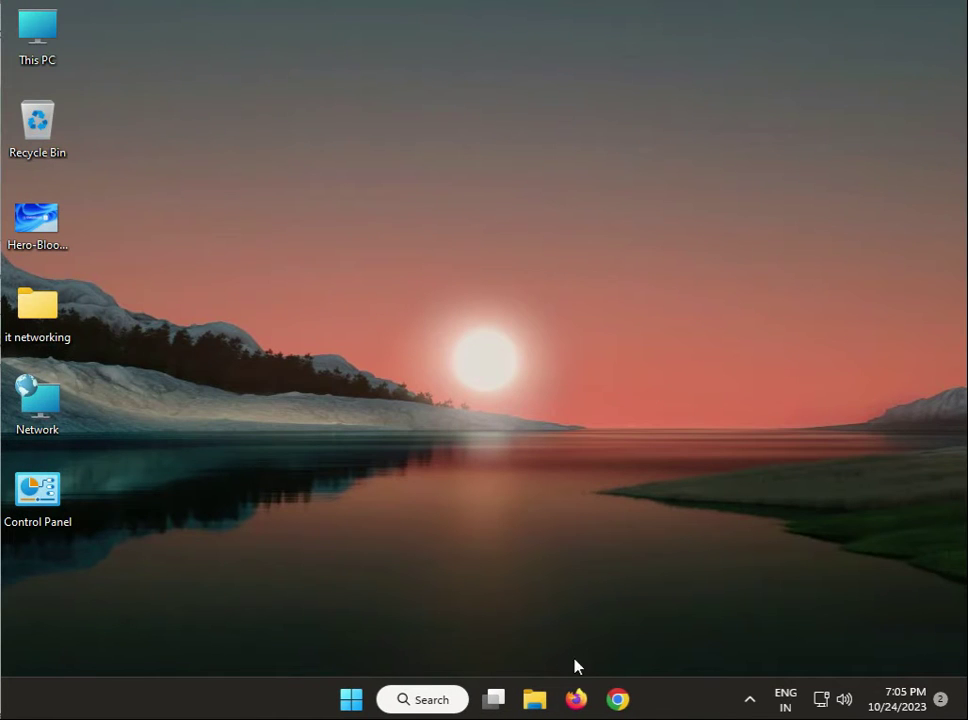
pyautogui.moveTo(287, 505)
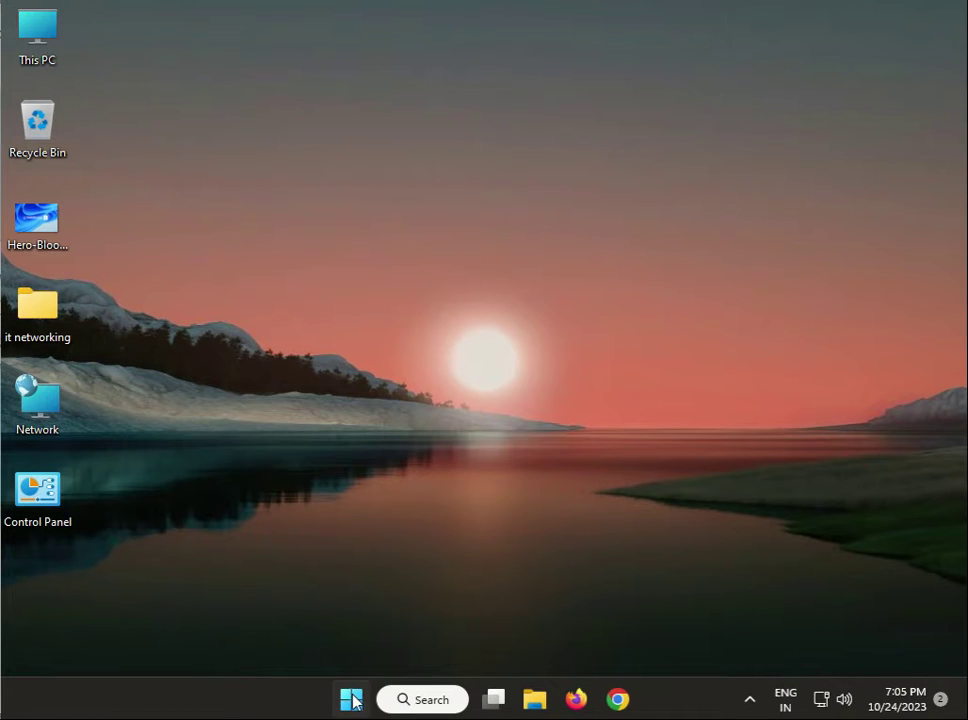
pyautogui.click(350, 698)
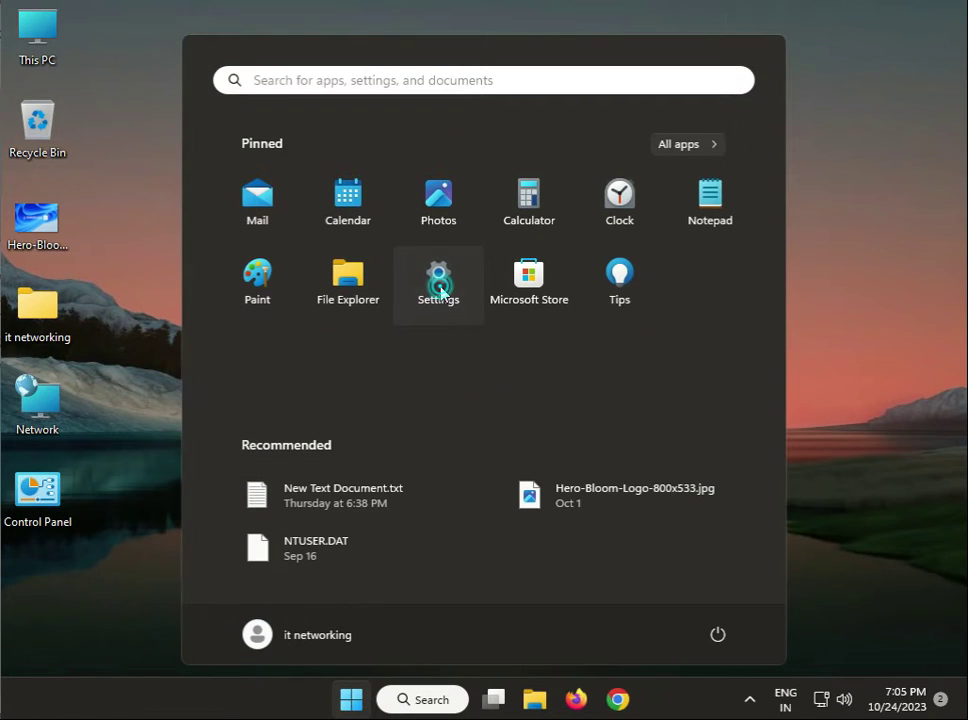
pyautogui.click(438, 272)
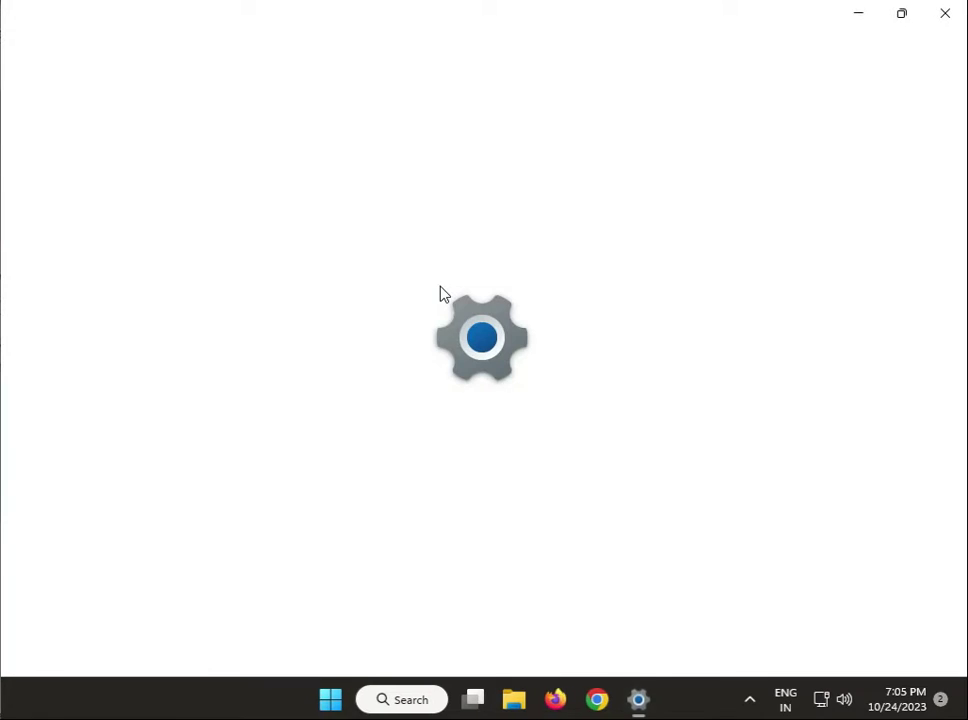
pyautogui.click(638, 699)
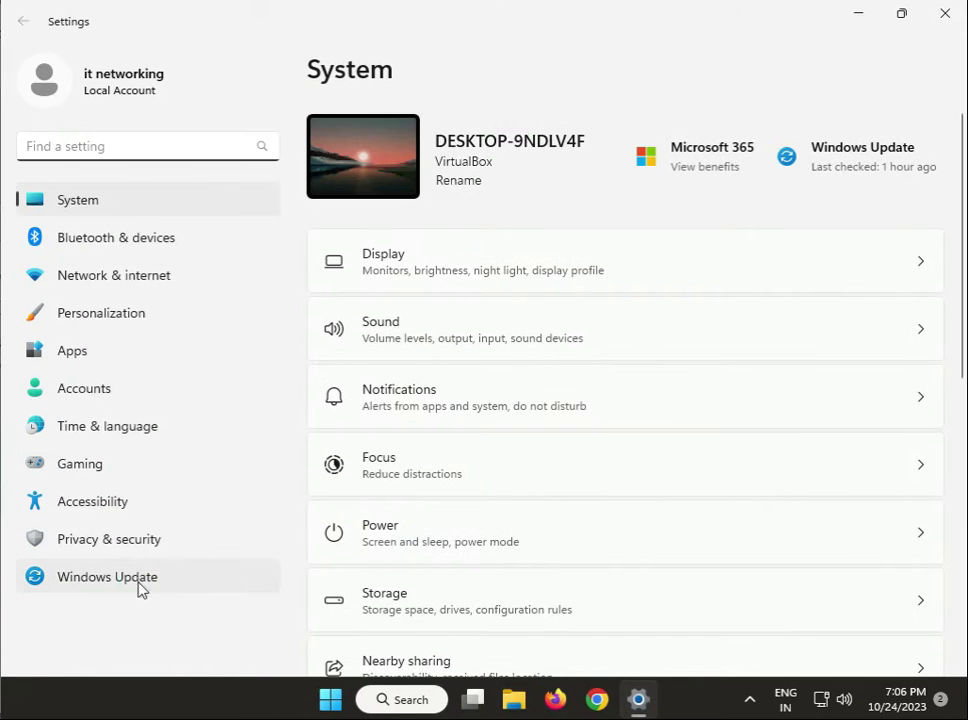
pyautogui.click(107, 576)
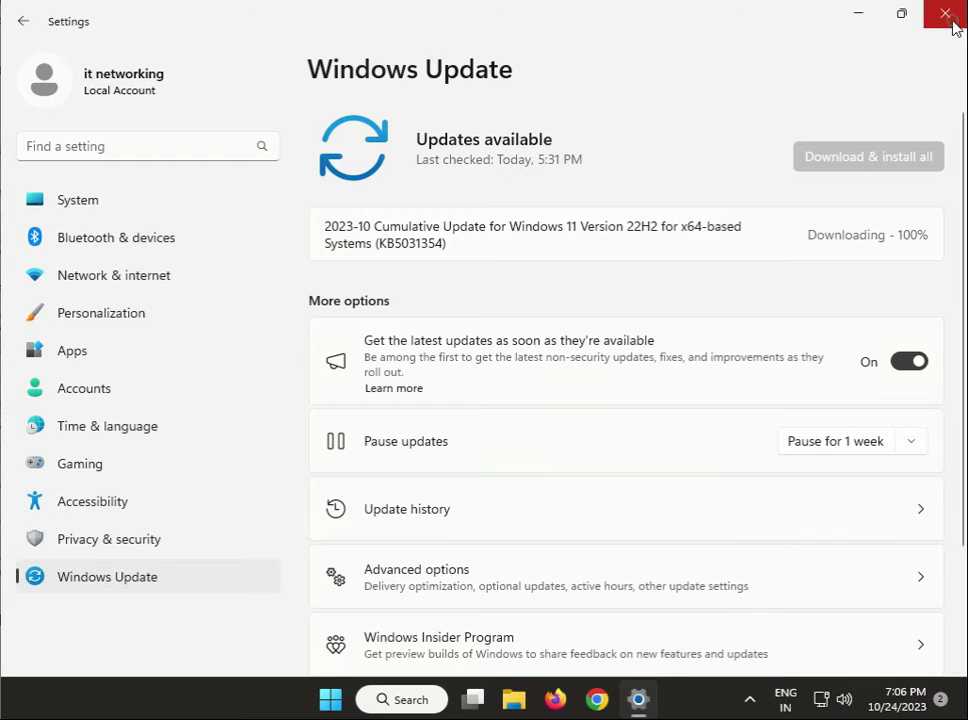
pyautogui.click(943, 16)
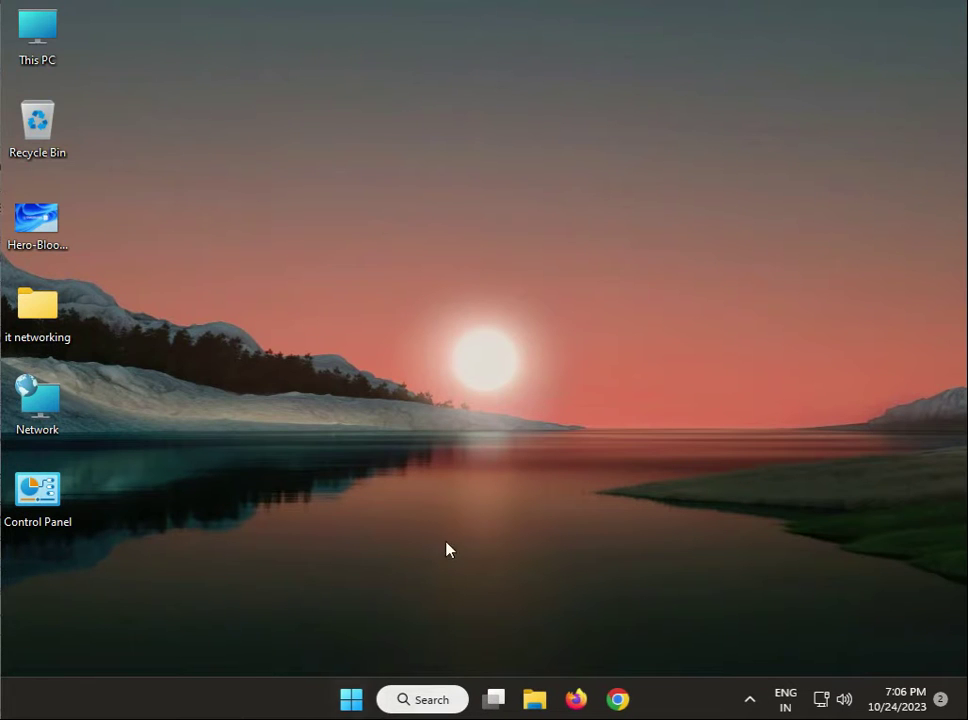
pyautogui.click(350, 699)
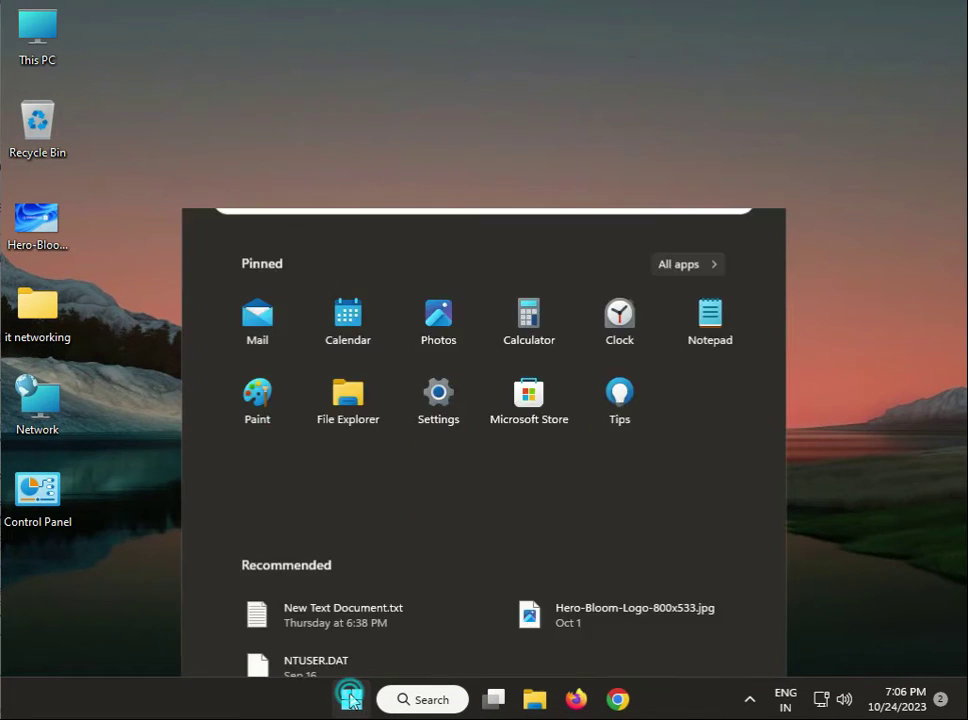
pyautogui.click(438, 400)
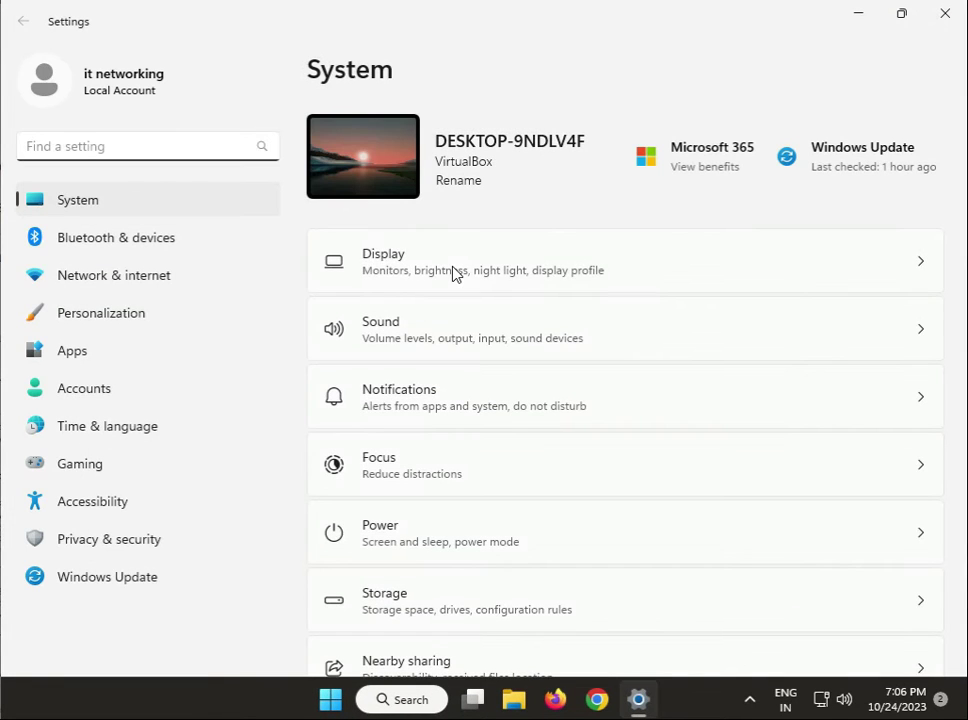
pyautogui.scroll(-3)
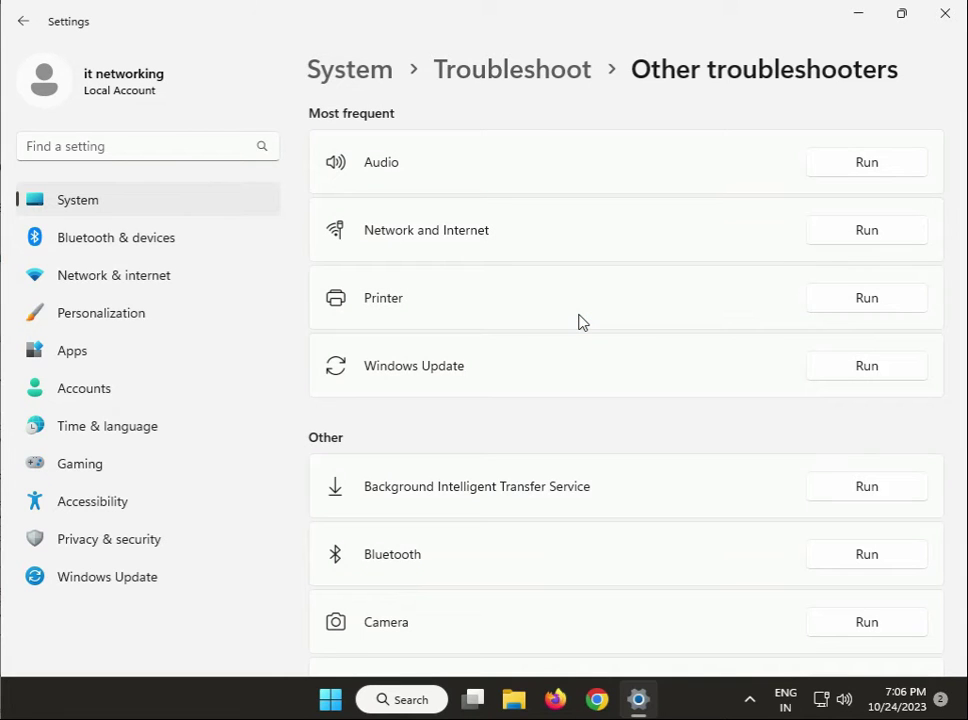
pyautogui.scroll(-3)
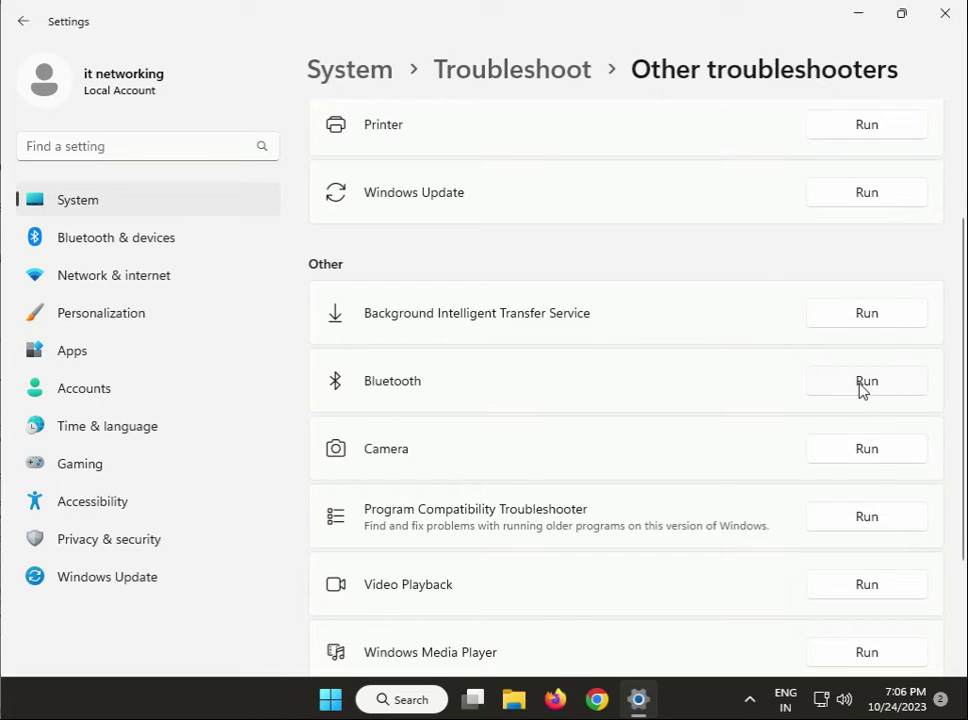
pyautogui.moveTo(847, 388)
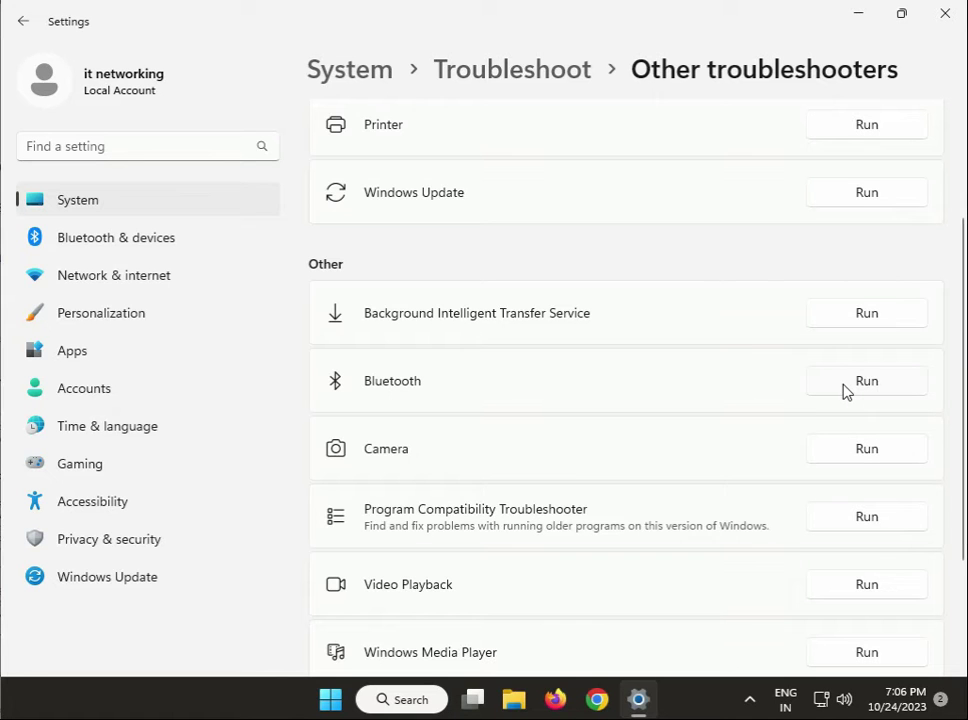
pyautogui.moveTo(943, 14)
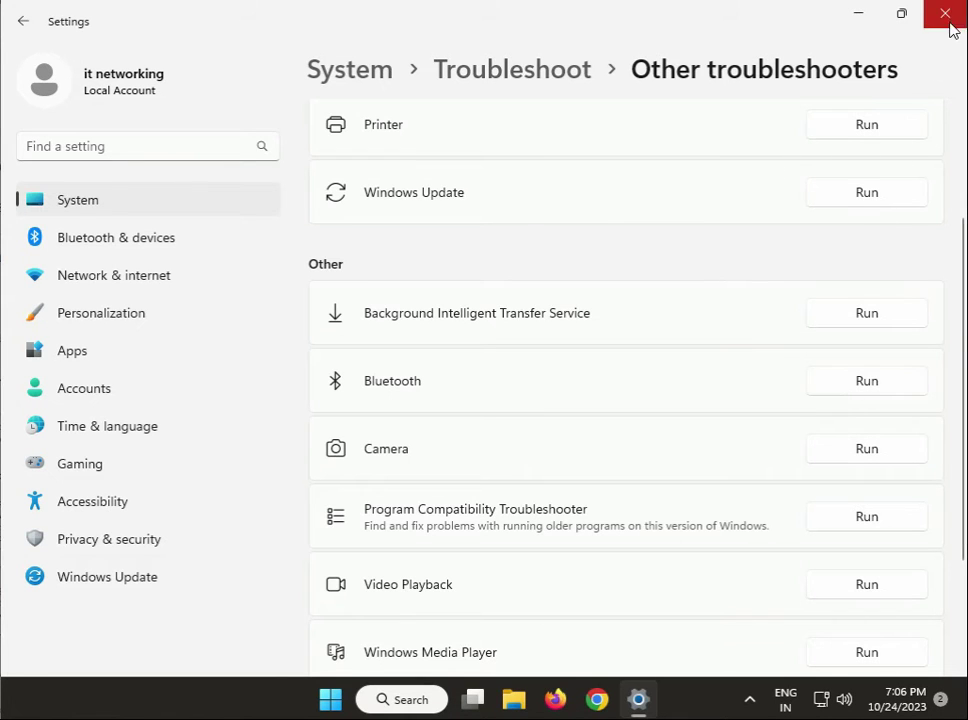
pyautogui.click(945, 16)
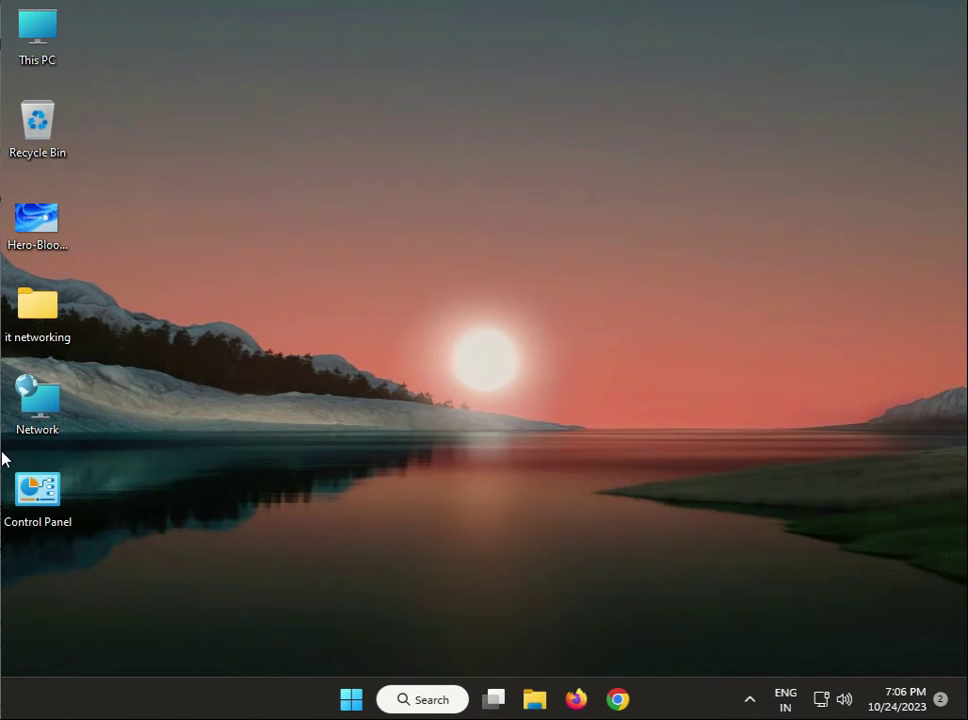
pyautogui.click(355, 525)
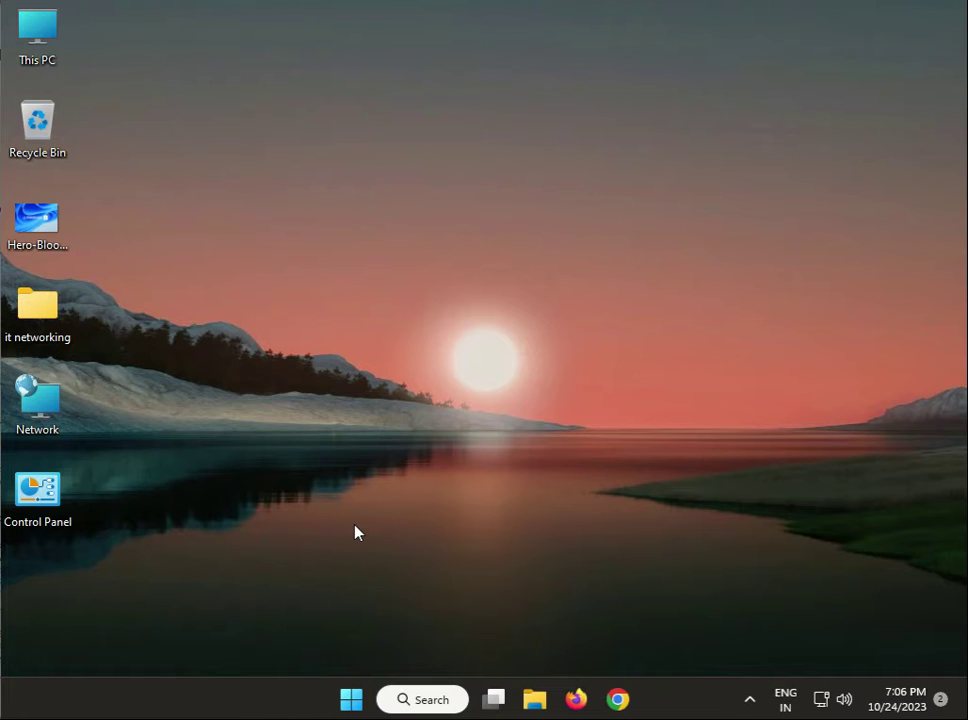
pyautogui.click(37, 30)
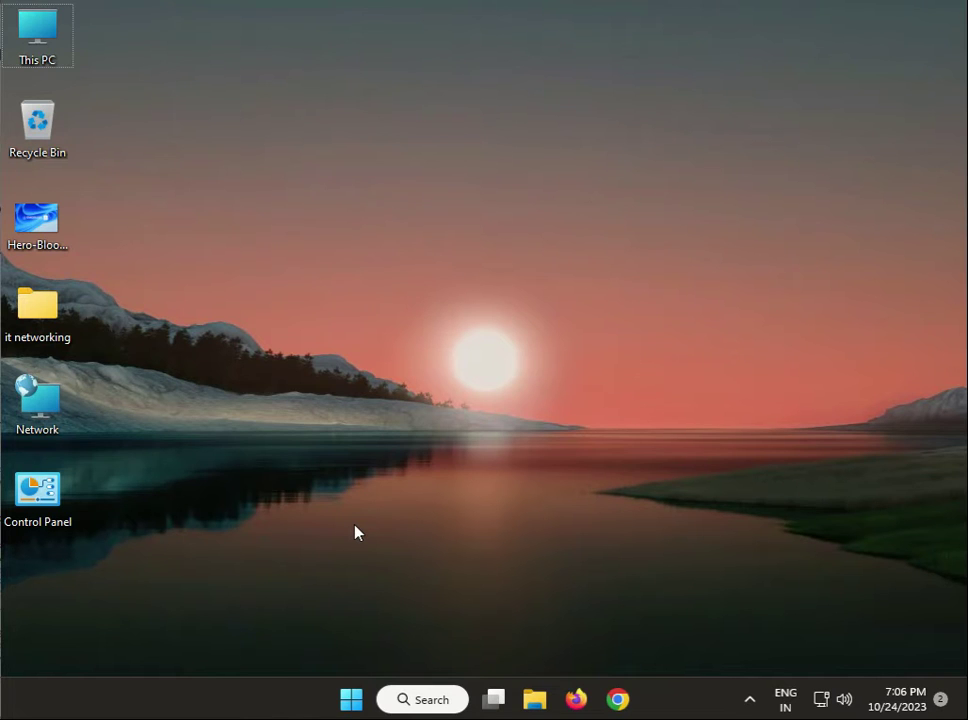
pyautogui.click(355, 524)
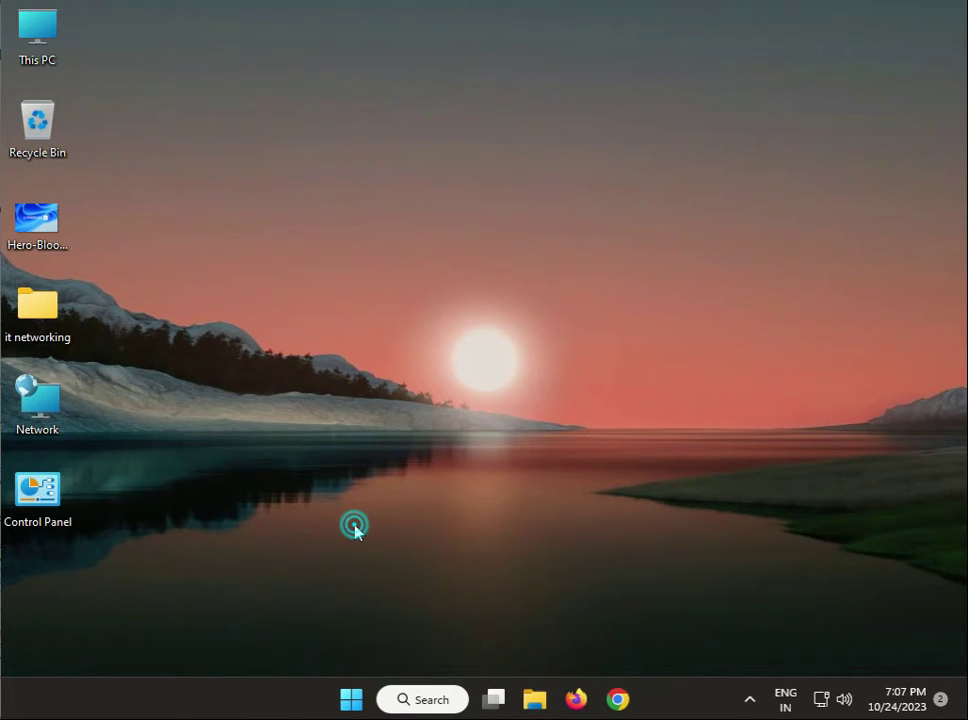
pyautogui.click(355, 524)
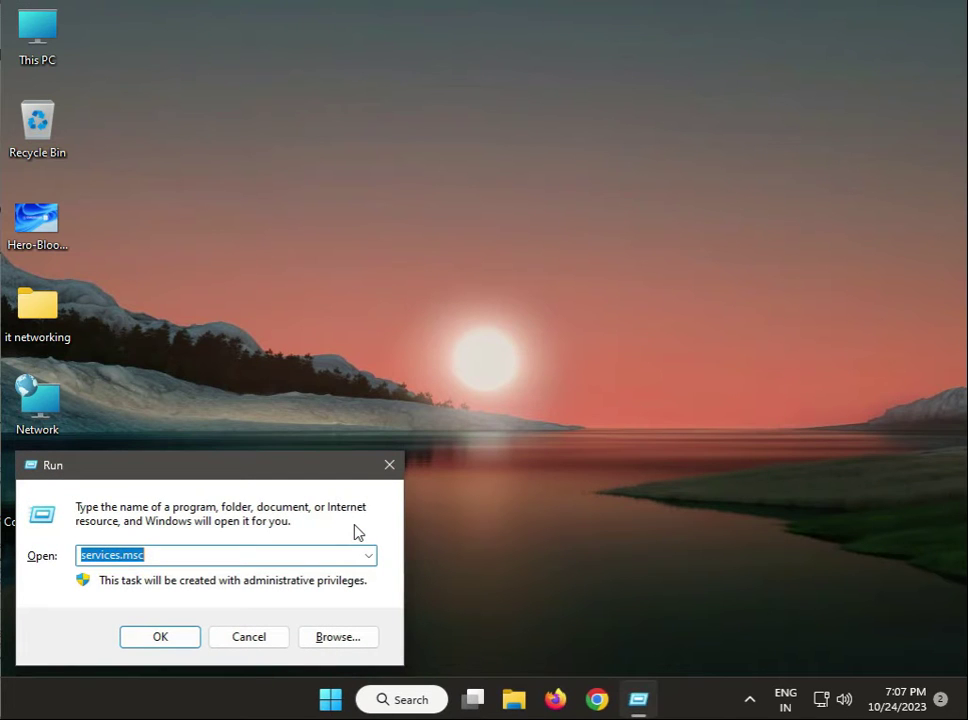
# Run %temp% from the Run dialog's suggestion list to open the Temp folder
pyautogui.write('%')
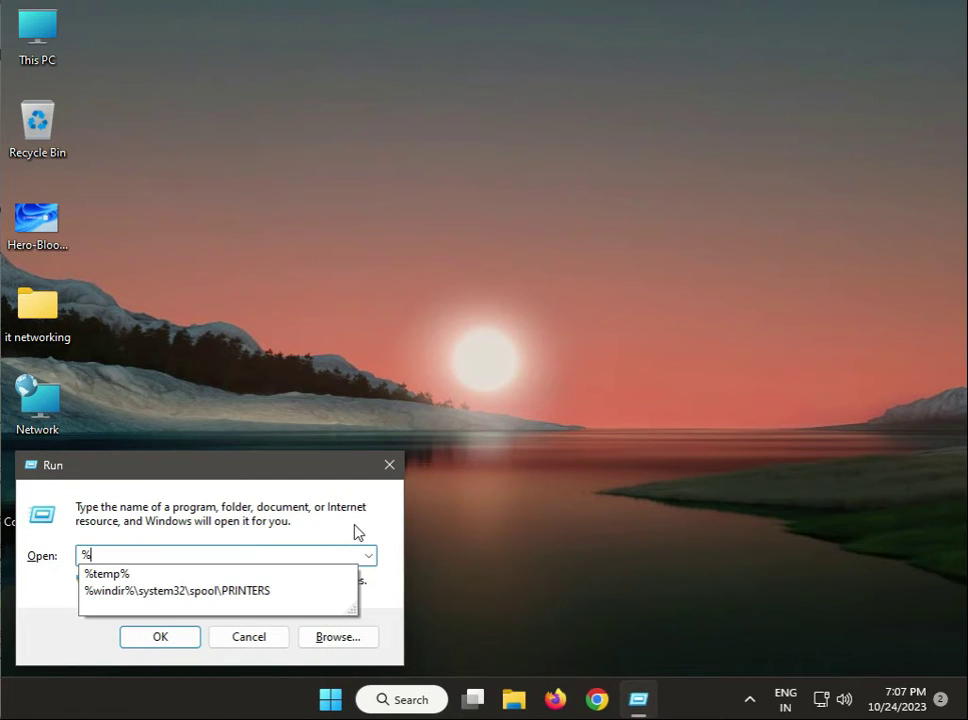
pyautogui.click(106, 573)
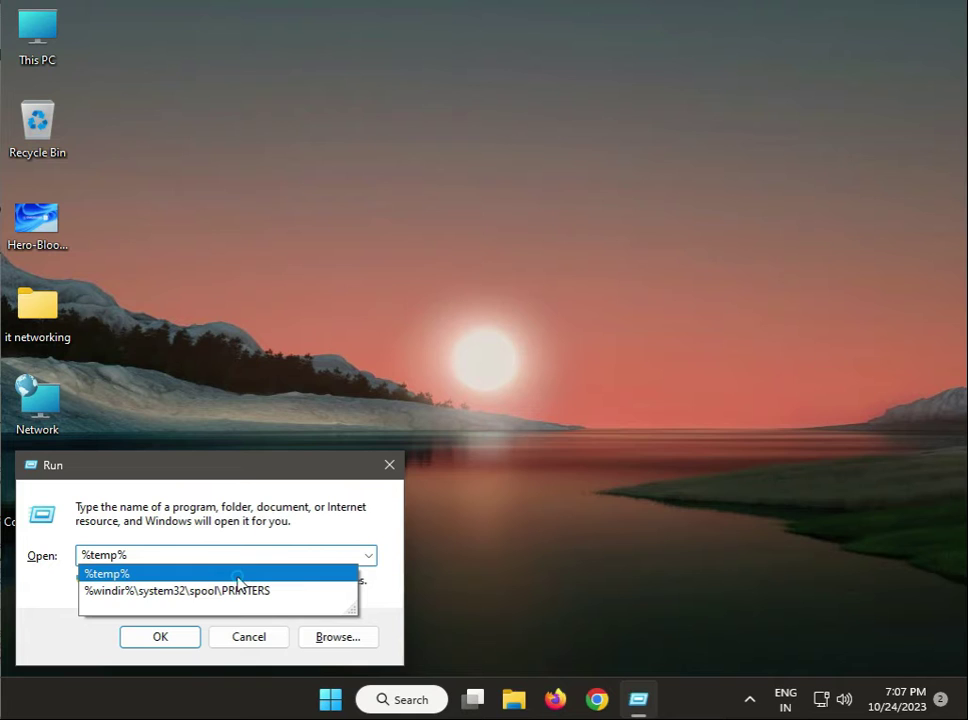
pyautogui.click(106, 573)
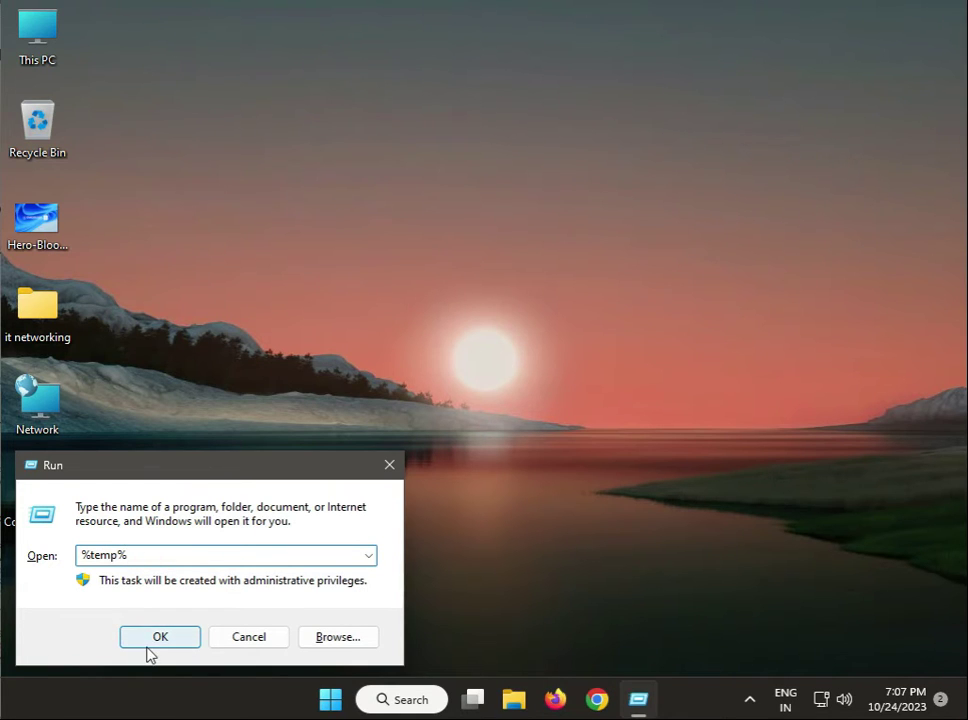
pyautogui.click(159, 637)
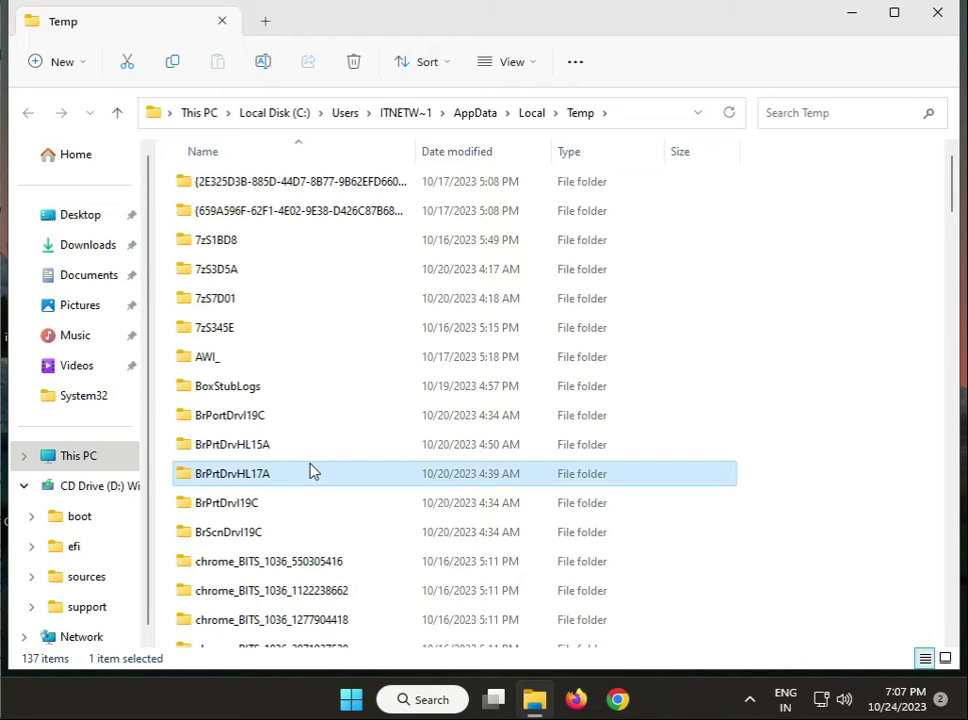
# Permanently delete all 137 temp items, skipping every file still in use
pyautogui.press('ctrl+a')
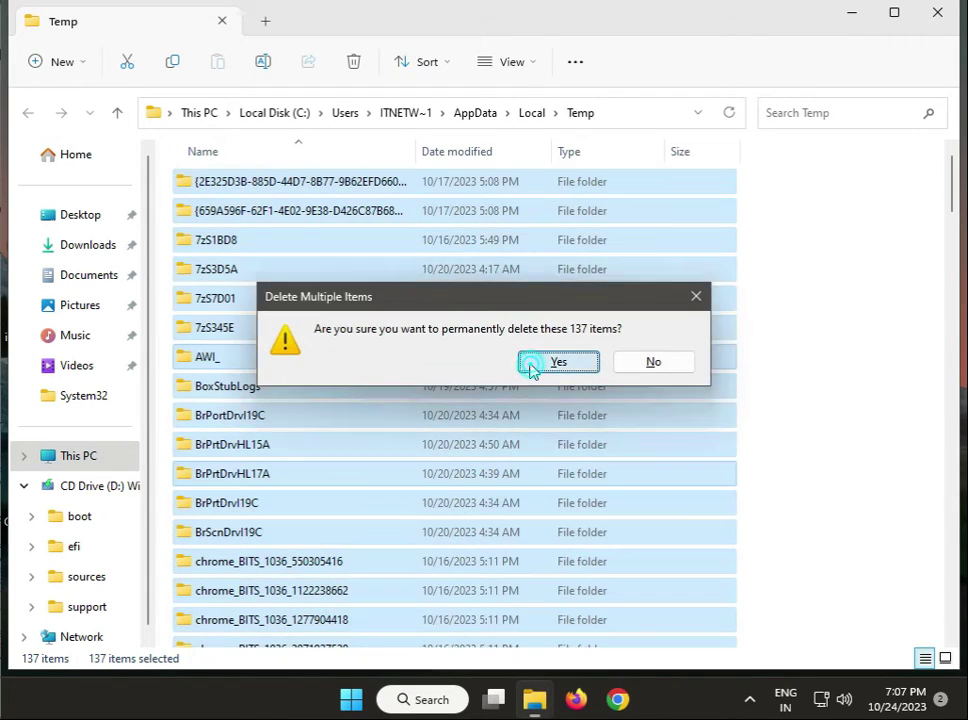
pyautogui.click(558, 361)
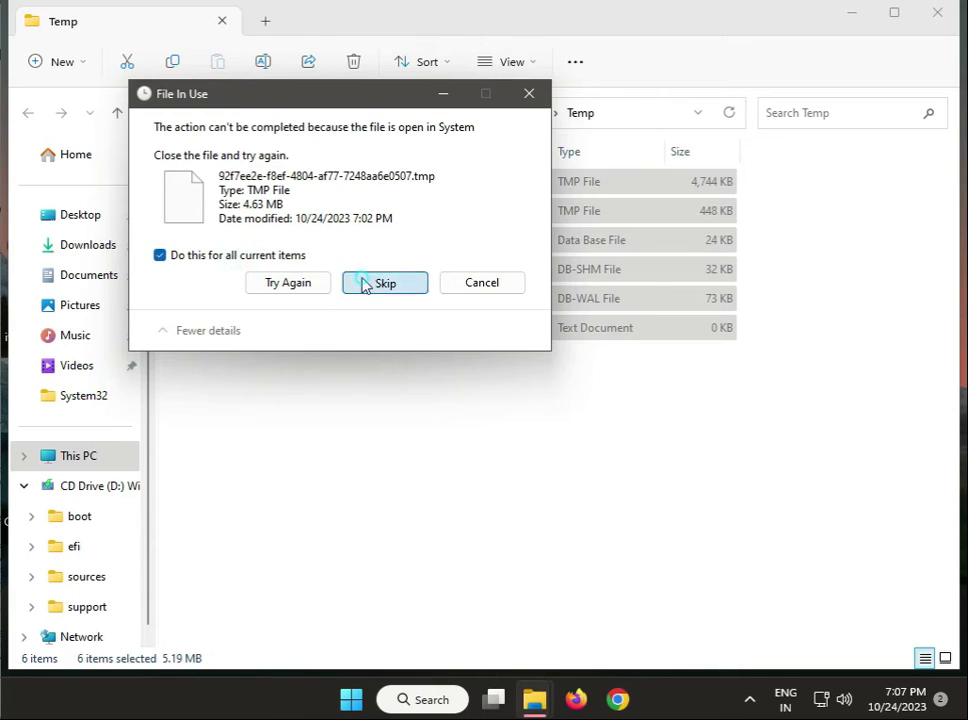
pyautogui.click(385, 282)
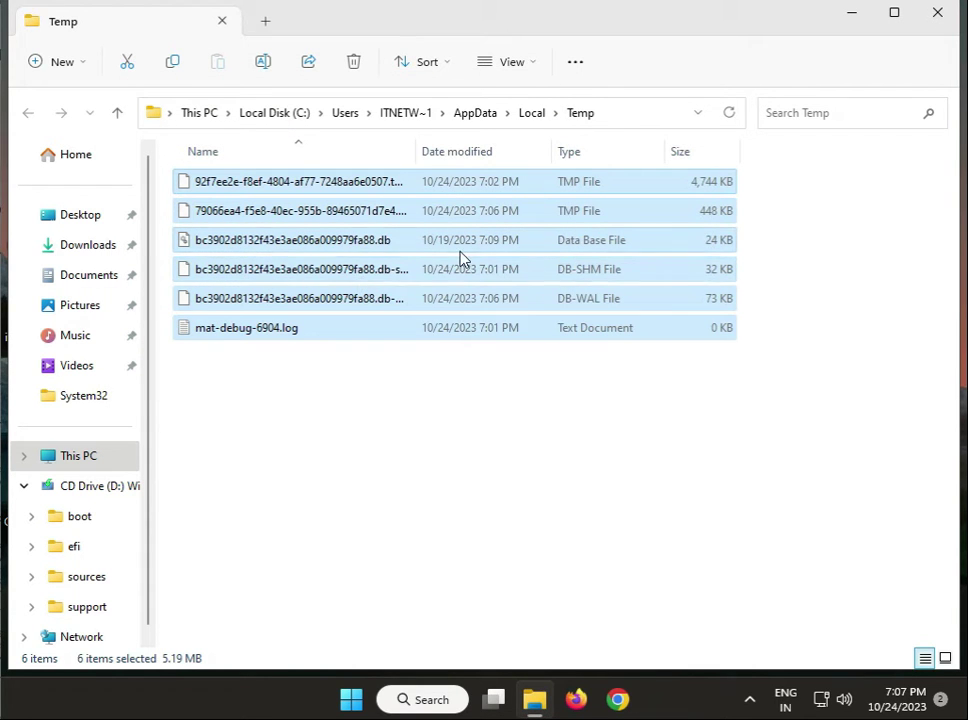
pyautogui.moveTo(695, 345)
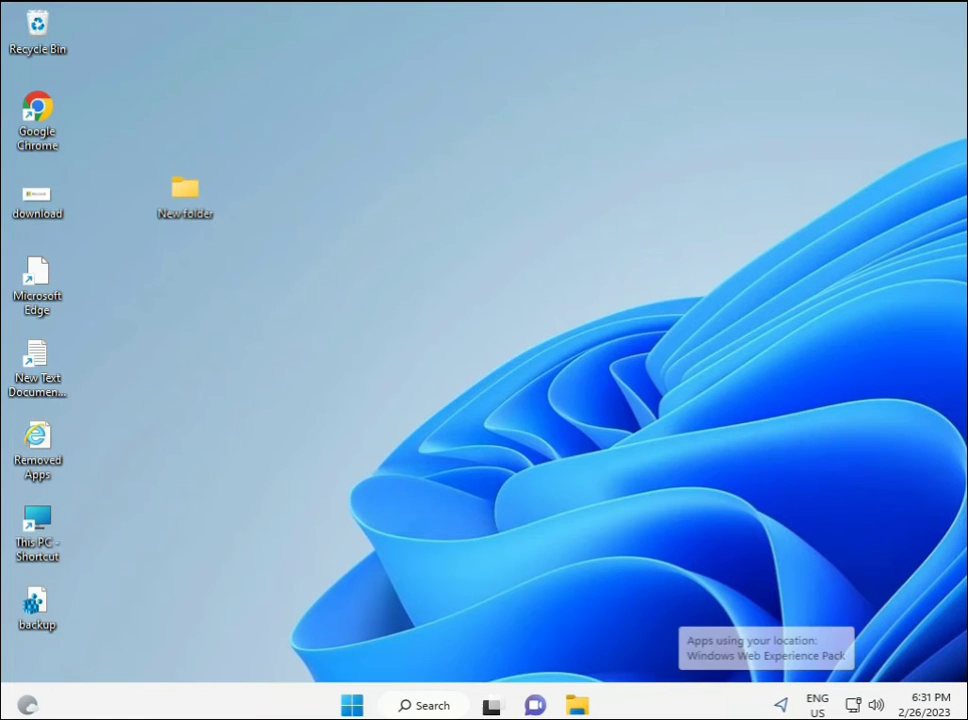
# Search for cmd and run Command Prompt as administrator, approving the UAC prompt
pyautogui.click(351, 705)
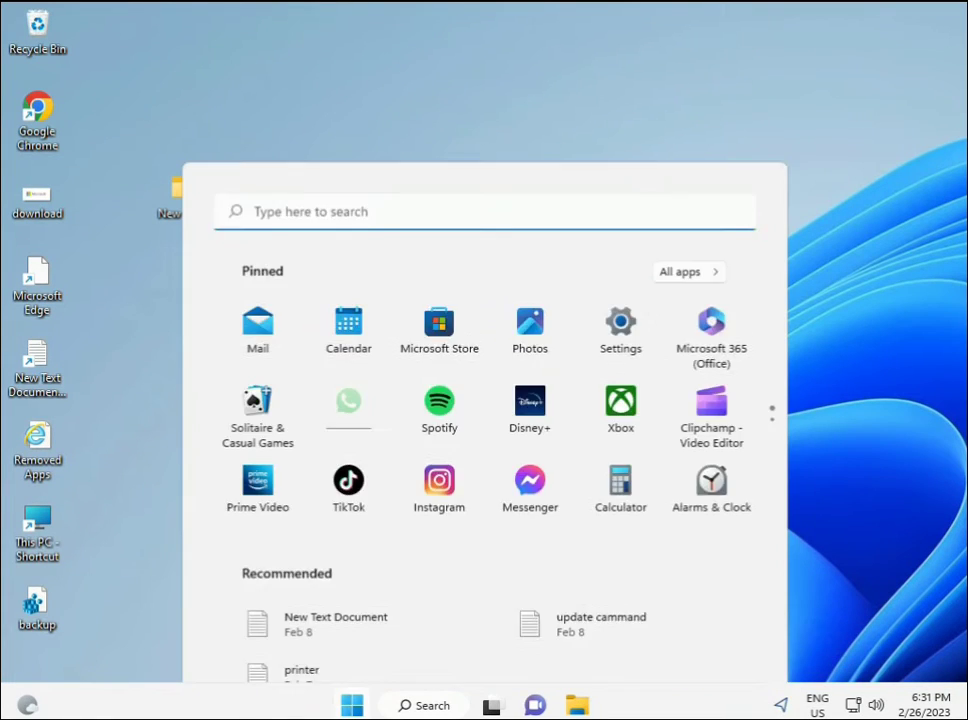
pyautogui.write('cmd')
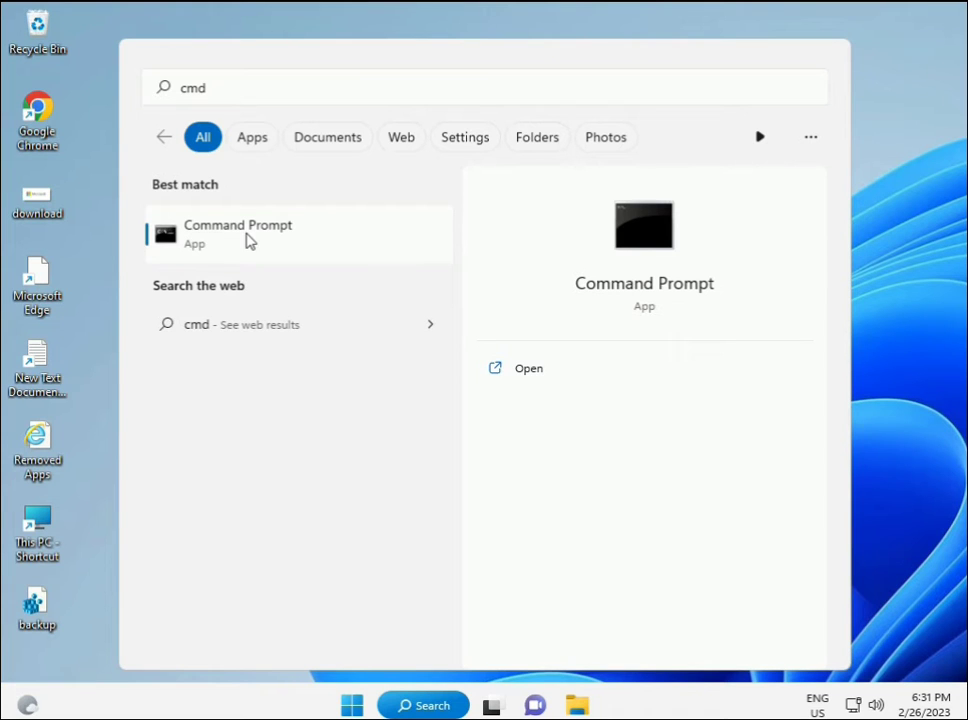
pyautogui.rightClick(237, 234)
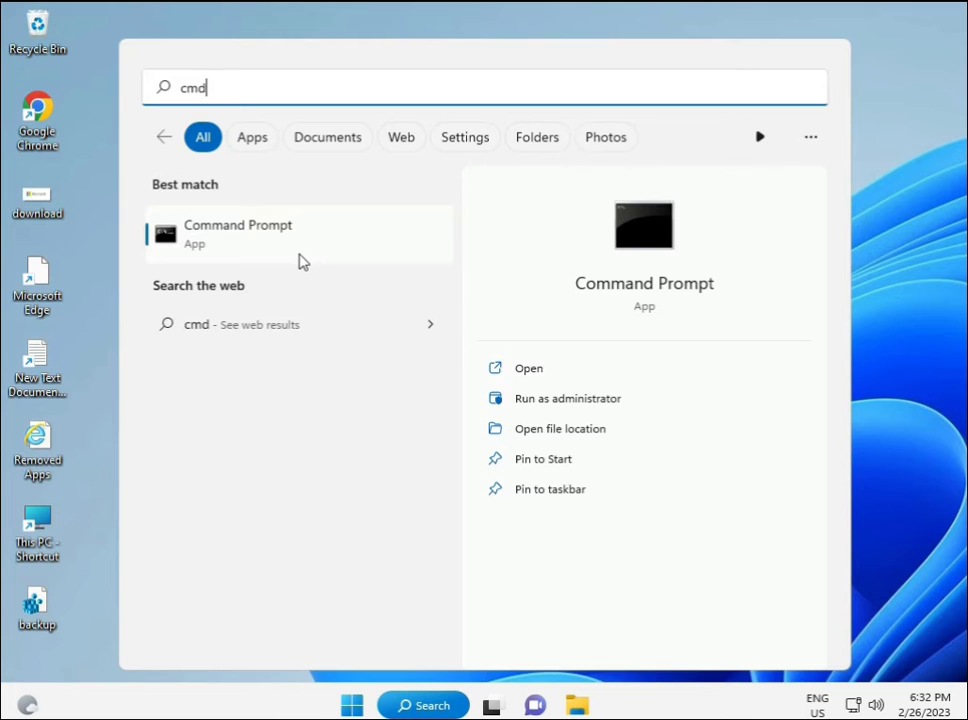
pyautogui.click(567, 398)
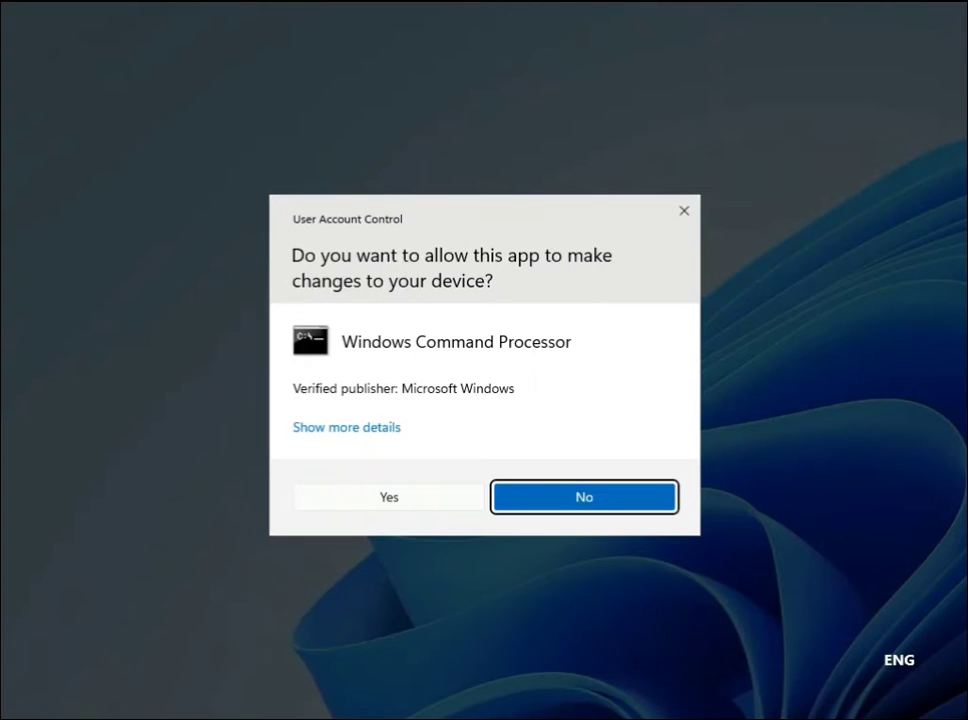
pyautogui.click(388, 497)
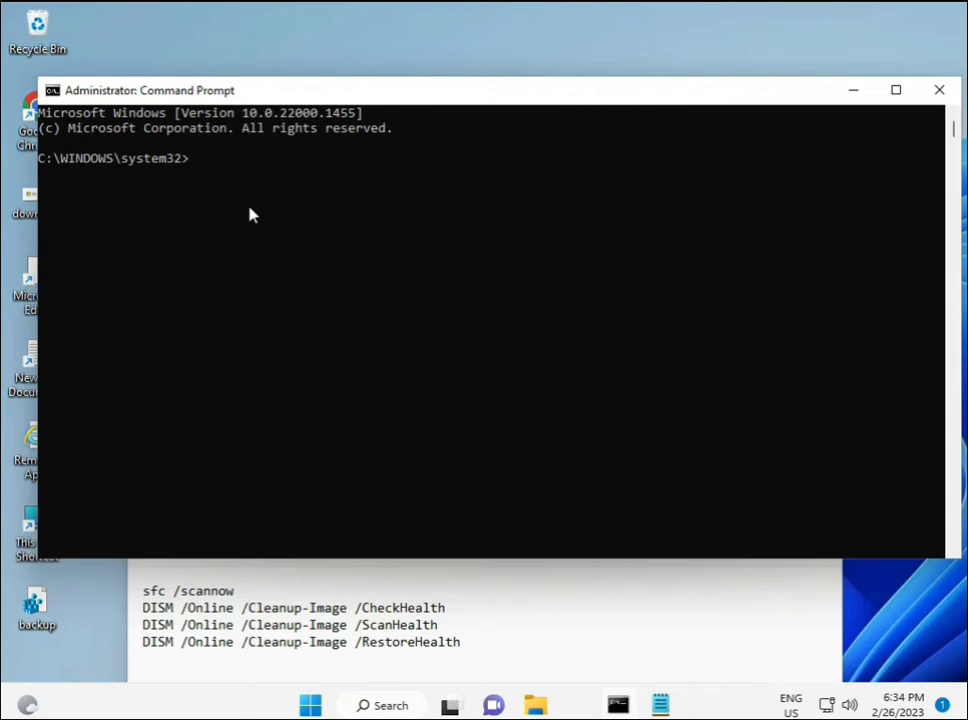
# Run sfc /scannow to start the system file check
pyautogui.write('sfc')
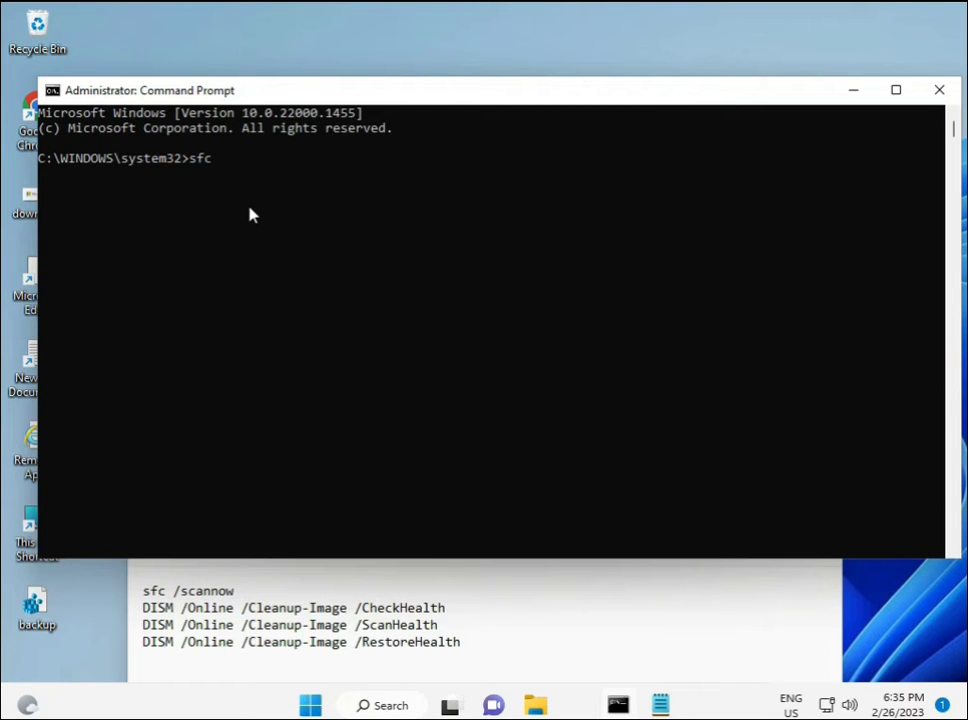
pyautogui.write('/scanno')
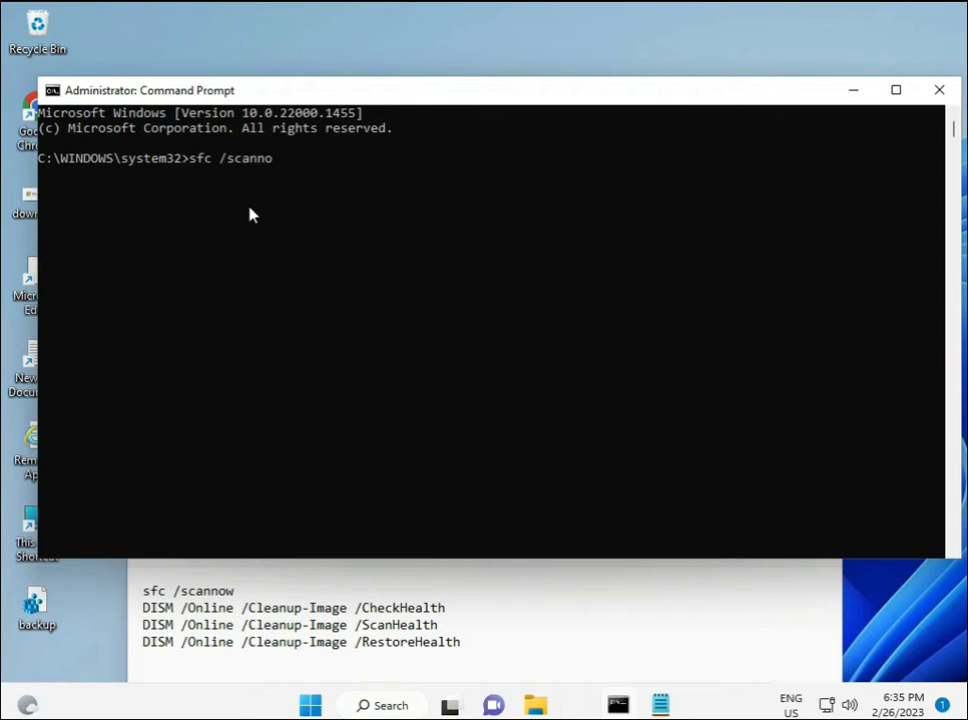
pyautogui.write('w')
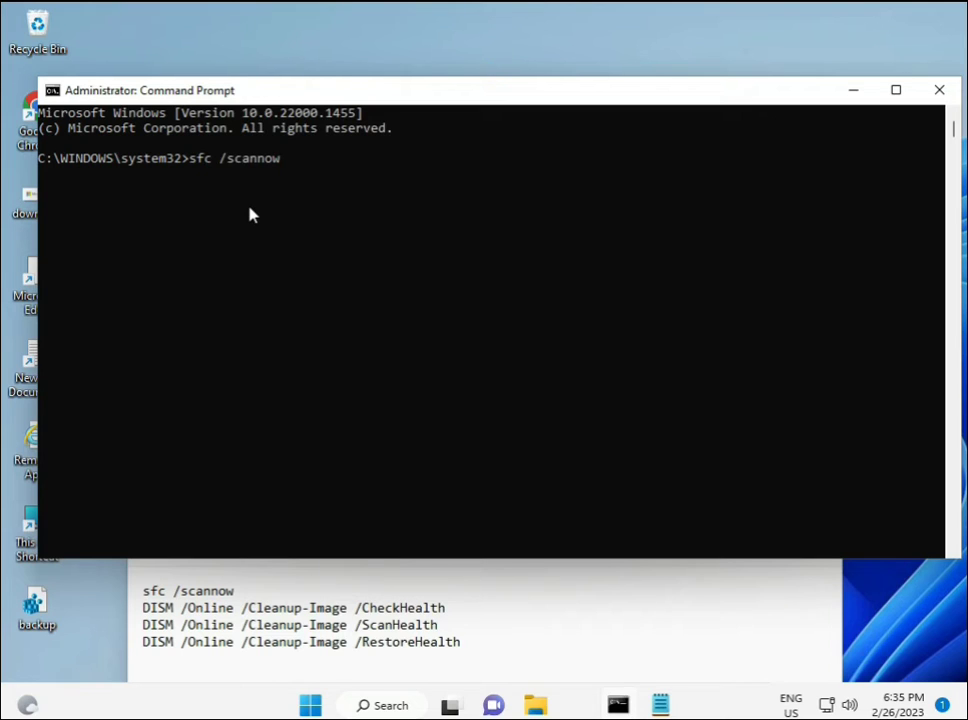
pyautogui.press('Enter')
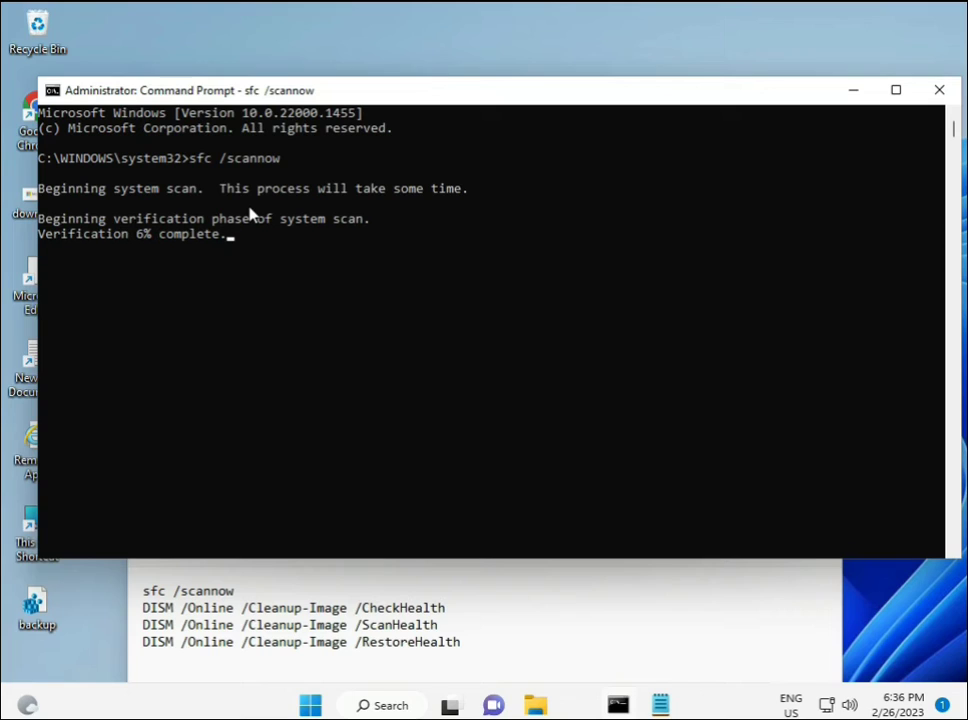
pyautogui.moveTo(640, 560)
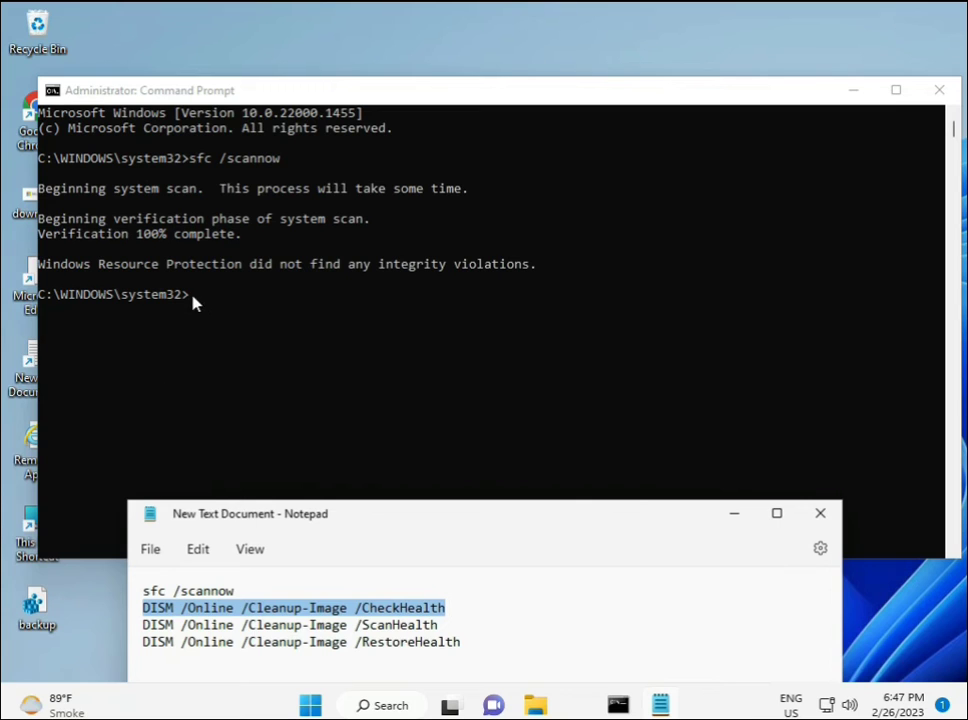
pyautogui.moveTo(260, 612)
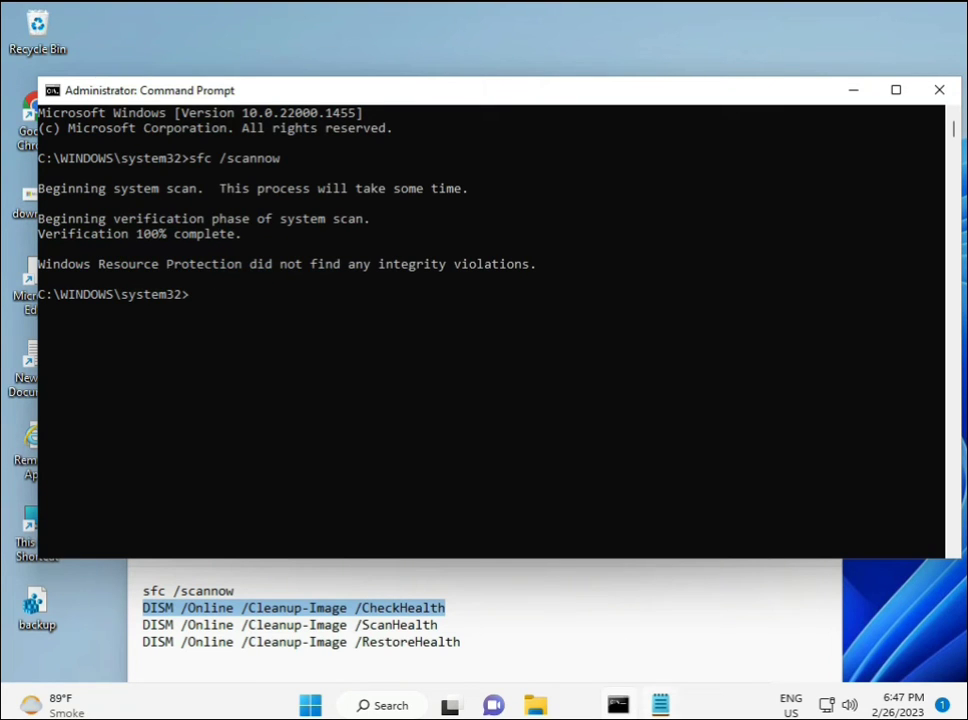
# Run DISM /Online /Cleanup-Image /CheckHealth, then copy the ScanHealth line from the notes
pyautogui.write('DISM /Online /Cleanup-Image /CheckHealth')
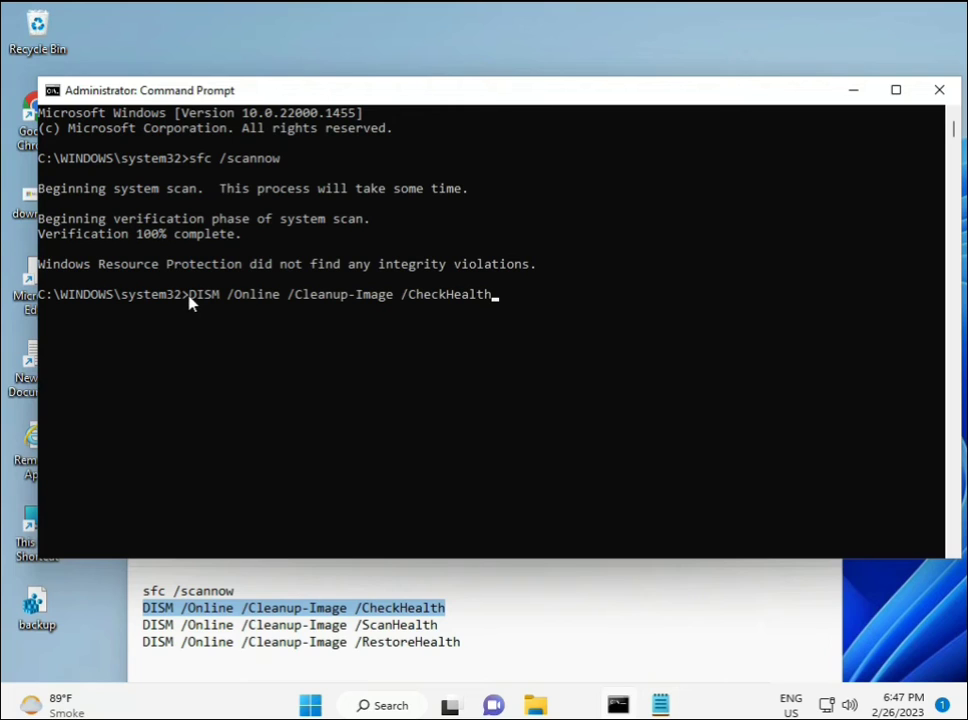
pyautogui.moveTo(202, 317)
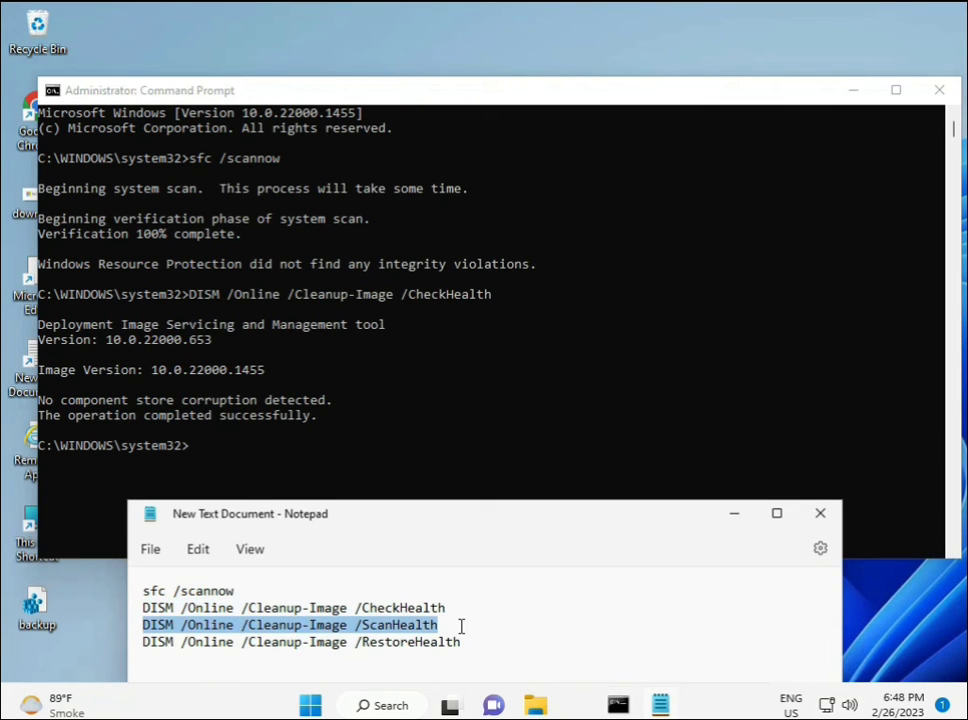
pyautogui.rightClick(463, 625)
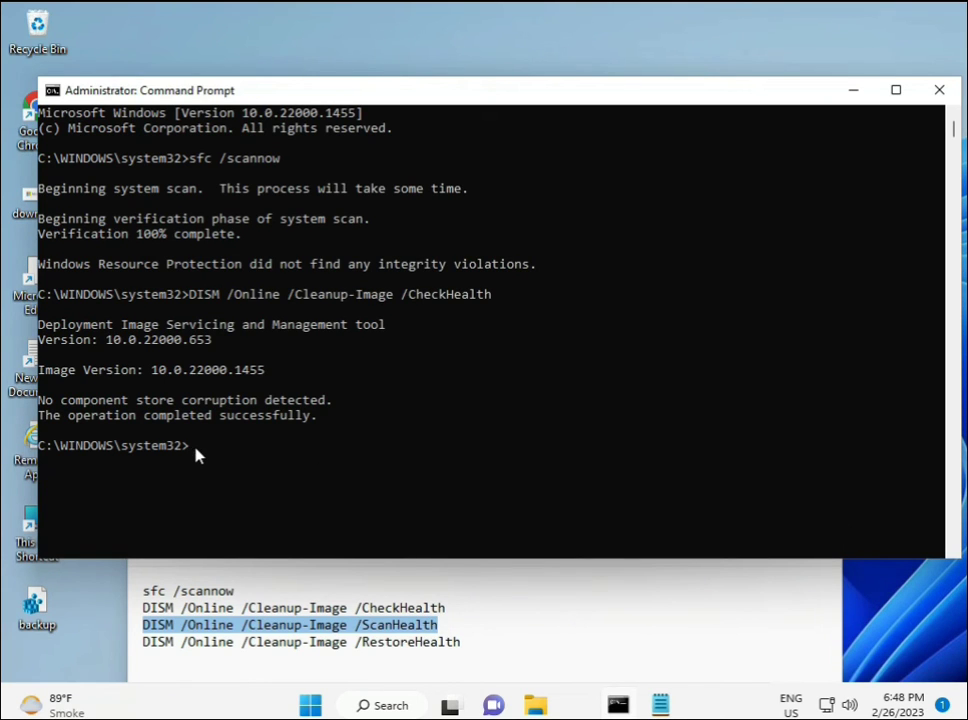
# Run DISM /Online /Cleanup-Image /ScanHealth and let it reach 100%
pyautogui.write('DISM /Online /Cleanup-Image /ScanHealth')
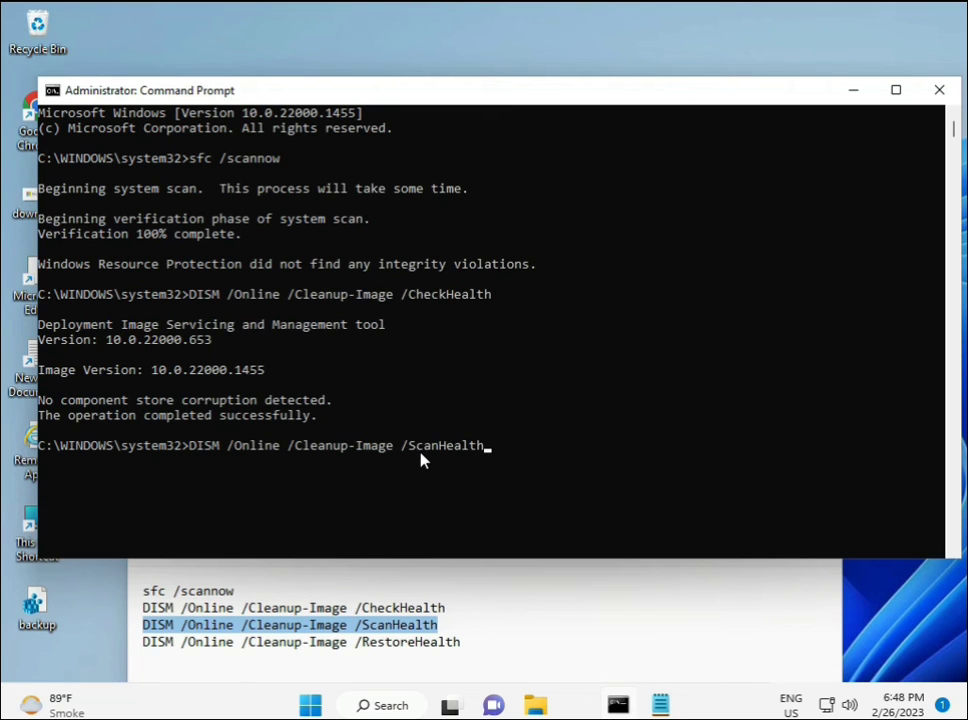
pyautogui.press('enter')
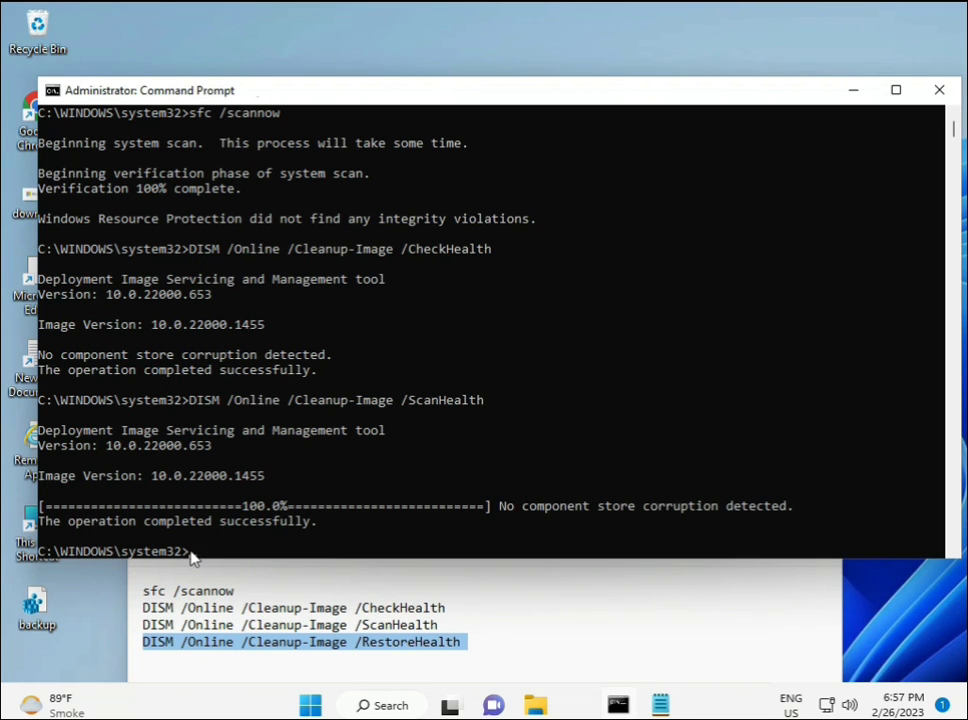
# Enter DISM /Online /Cleanup-Image /RestoreHealth to start the image repair
pyautogui.write('DISM /Online /Cleanup-Image /RestoreHealth')
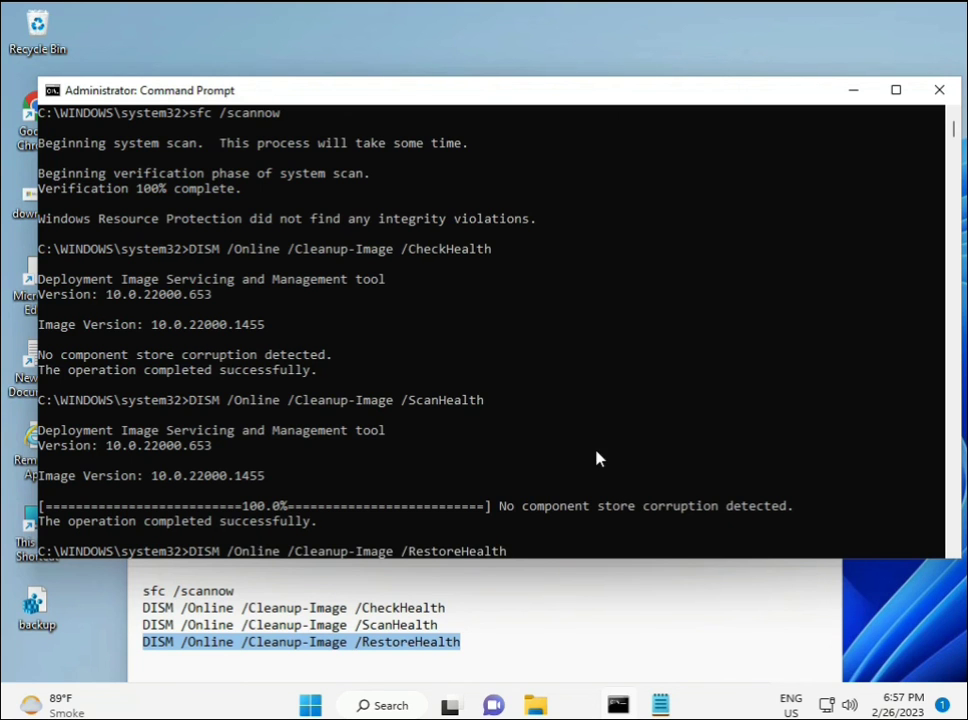
pyautogui.moveTo(902, 221)
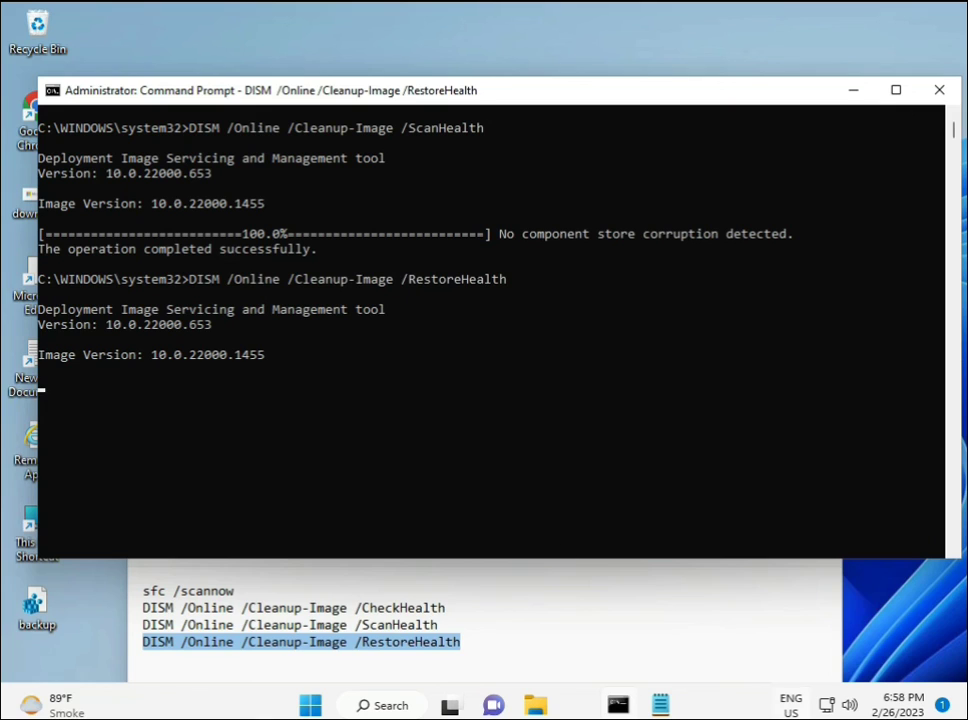
pyautogui.click(790, 704)
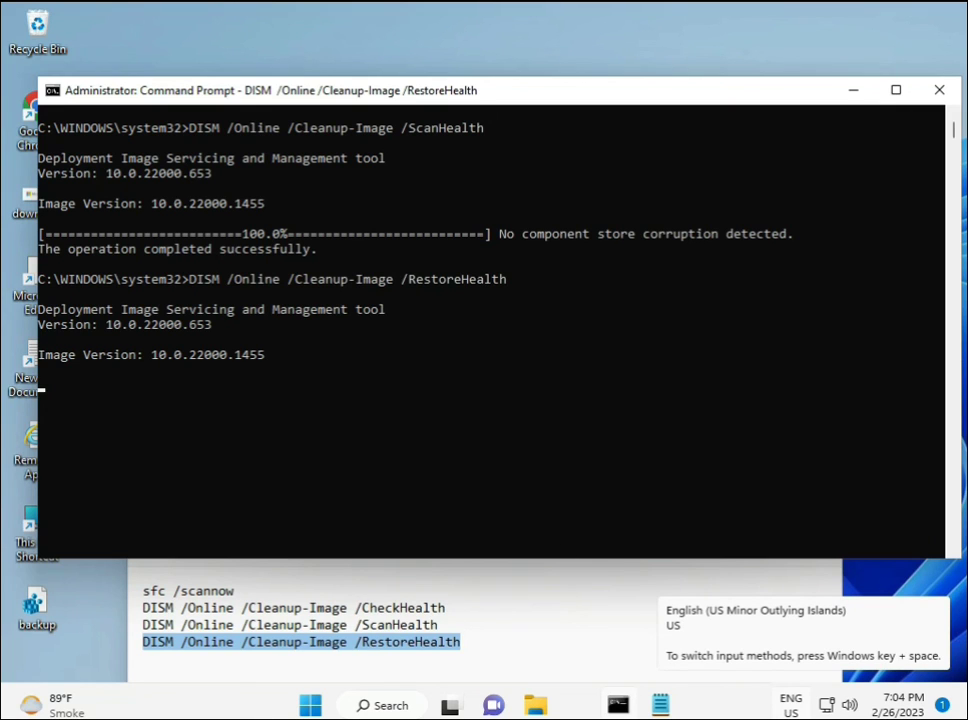